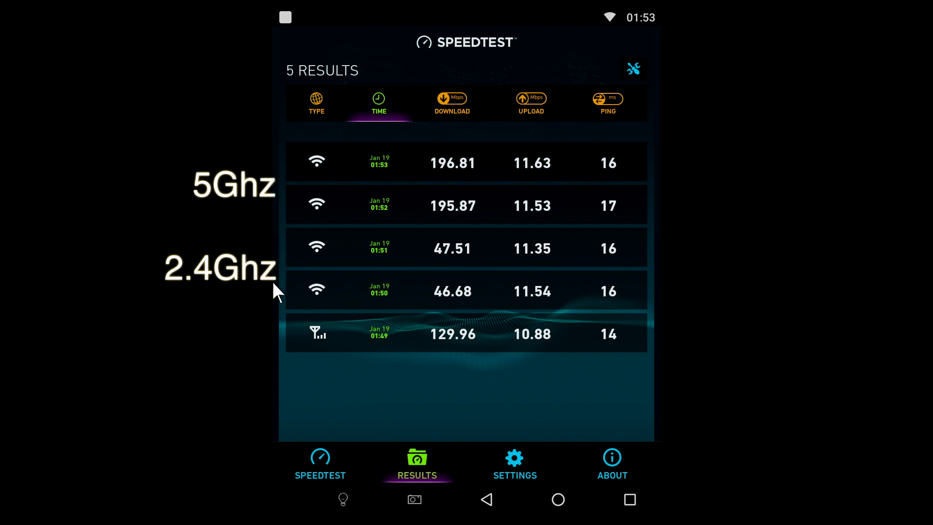
mouse_move(280, 250)
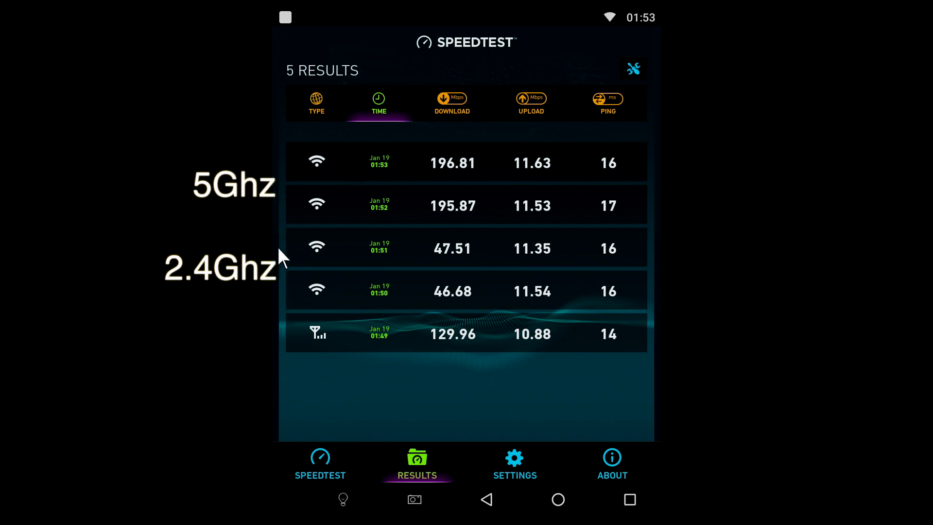
mouse_move(292, 295)
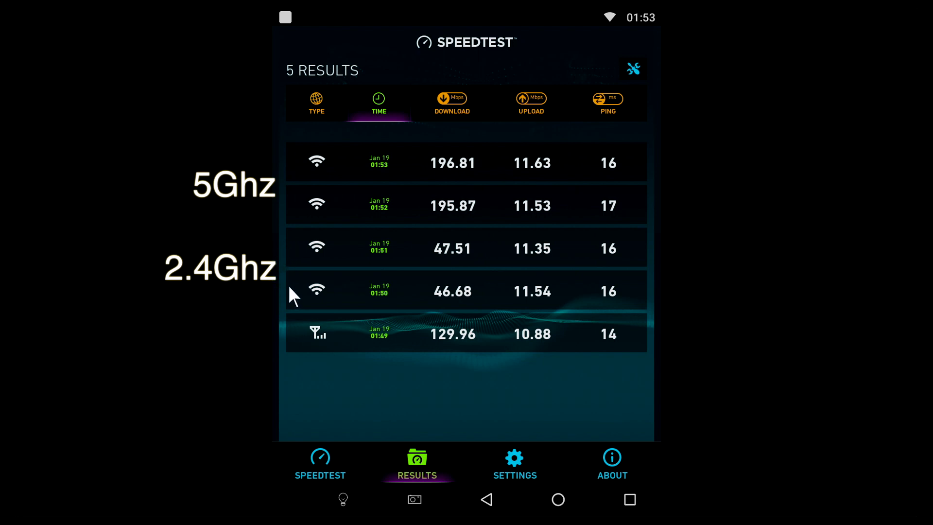
mouse_move(289, 240)
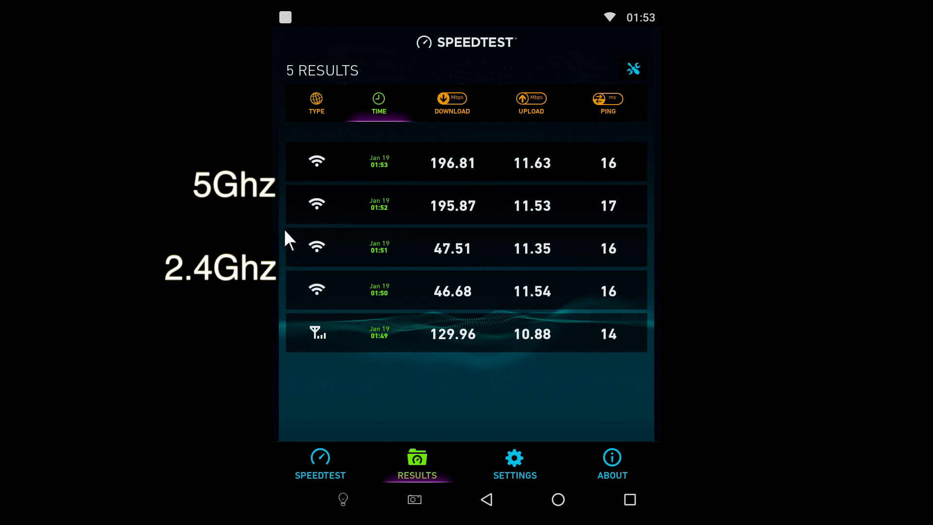
mouse_move(308, 205)
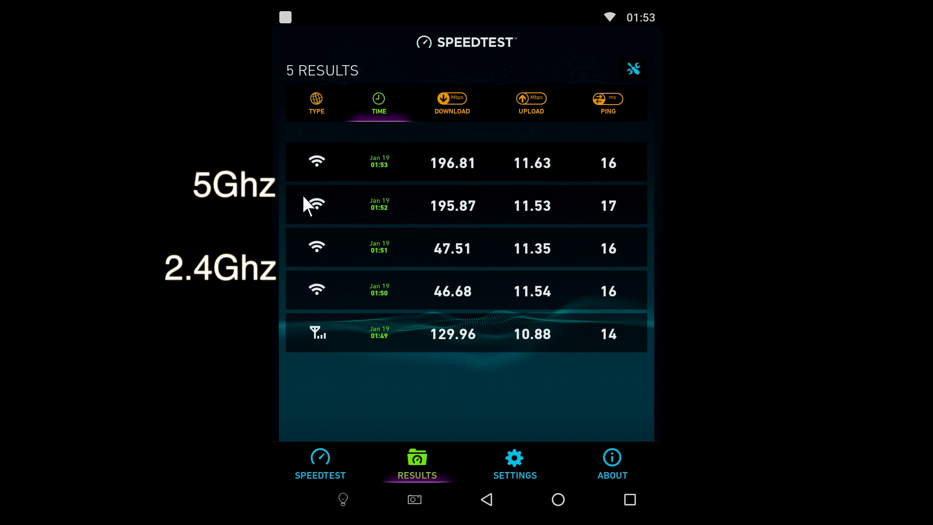
mouse_move(286, 216)
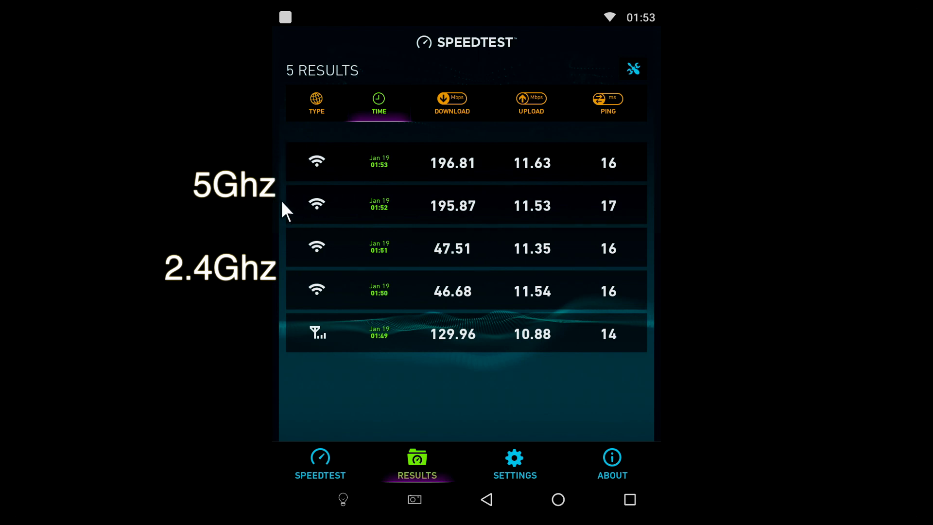
mouse_move(289, 161)
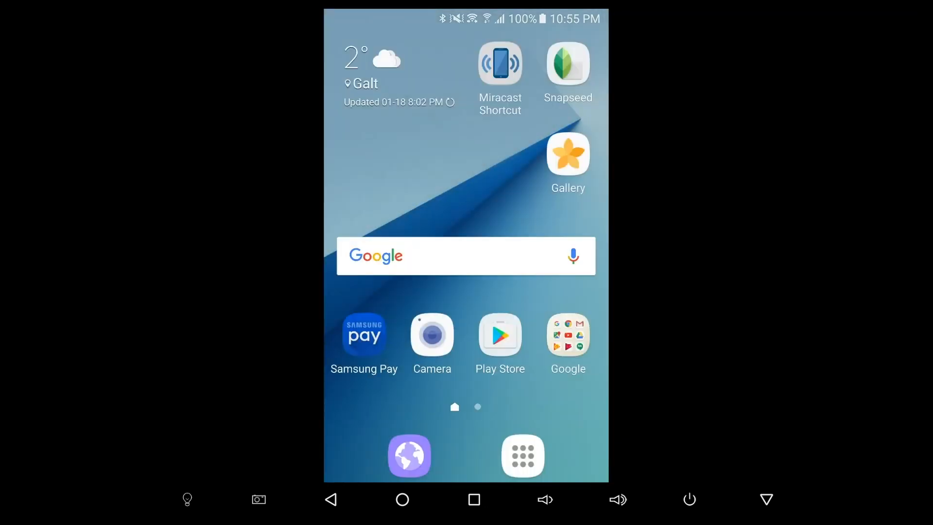
Step: Open the mirrored phone's Gallery to its Albums tab with the Camera and Snapseed albums
left_click(567, 157)
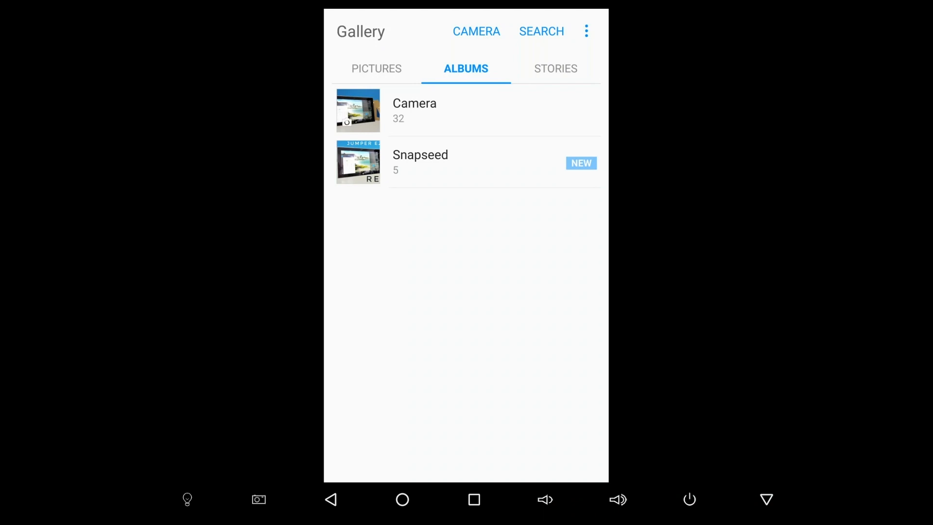
left_click(358, 162)
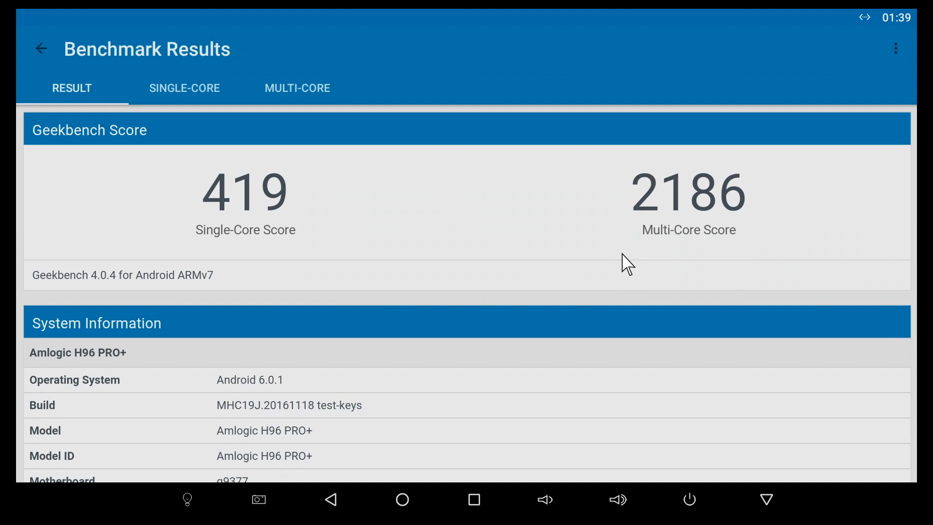
mouse_move(739, 277)
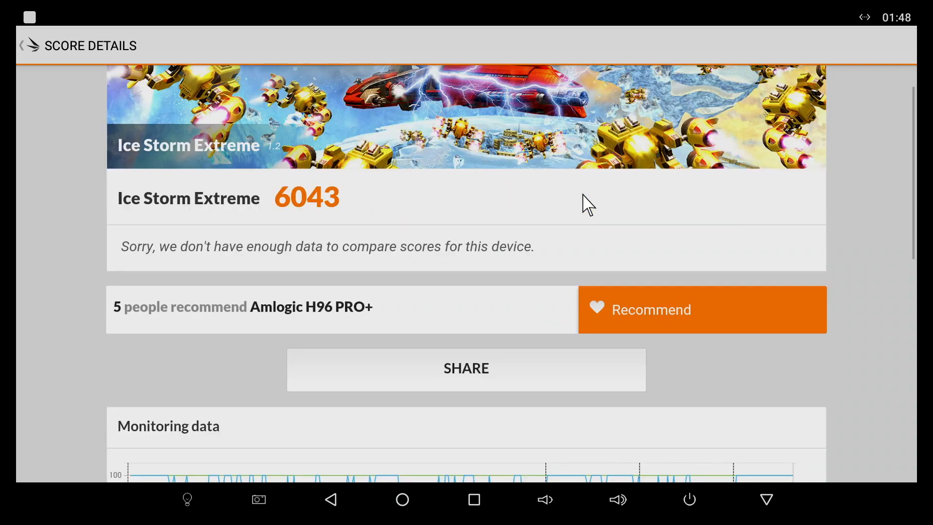
Step: Scroll through the 3DMark Ice Storm Extreme 6043 score details to the monitoring data
scroll("down", 3)
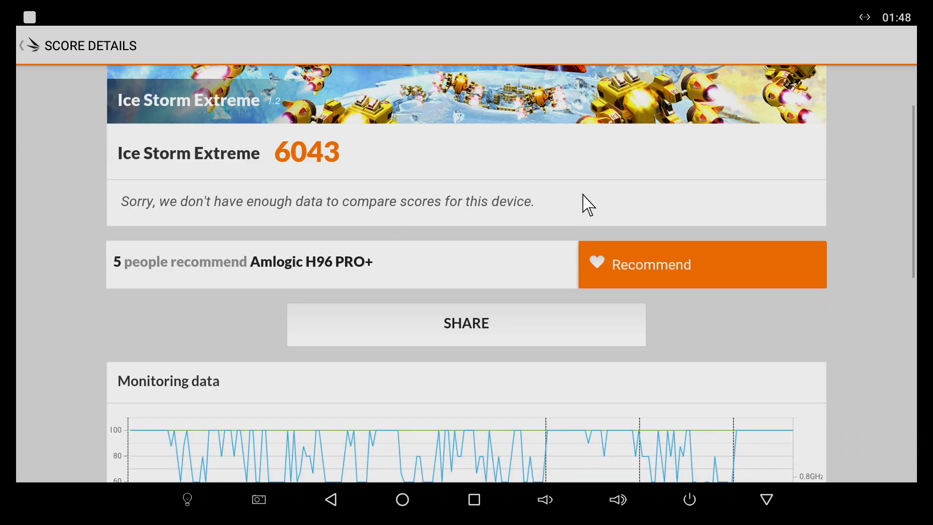
scroll("down", 3)
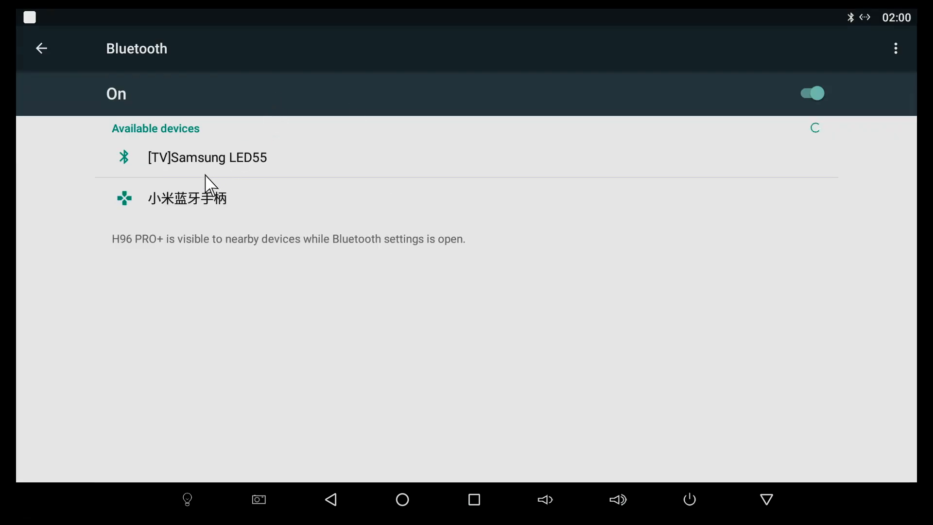
Step: Select the 小米蓝牙手柄 gamepad under Available devices to begin pairing
left_click(187, 198)
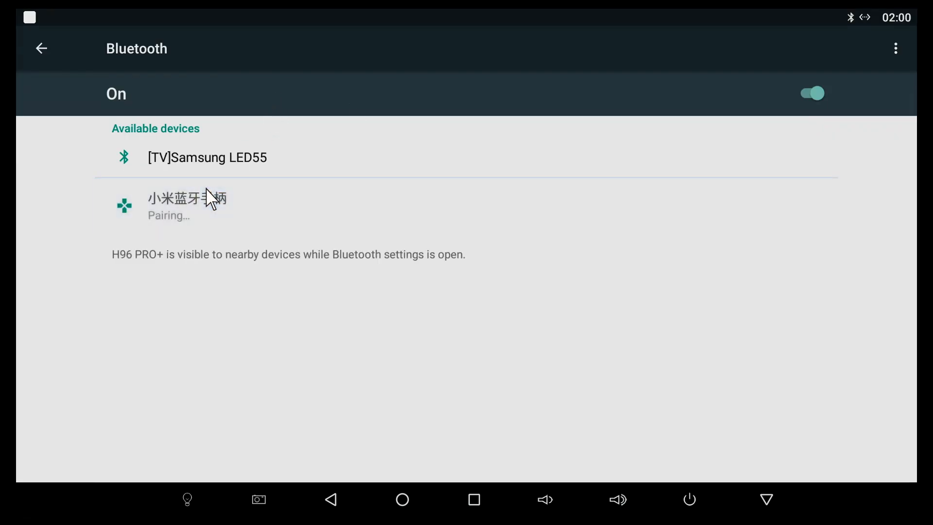
left_click(186, 205)
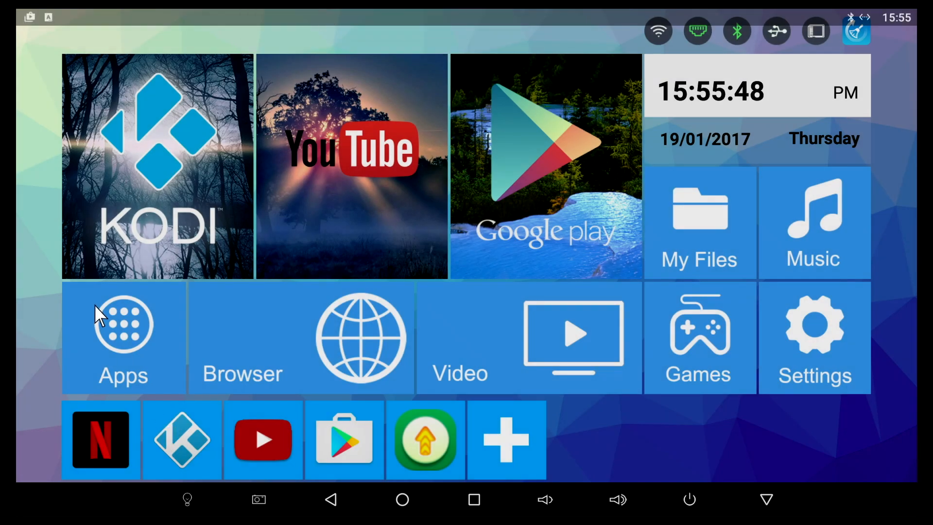
Step: Open the launcher's Apps grid and scroll down through it to YouTube
left_click(123, 337)
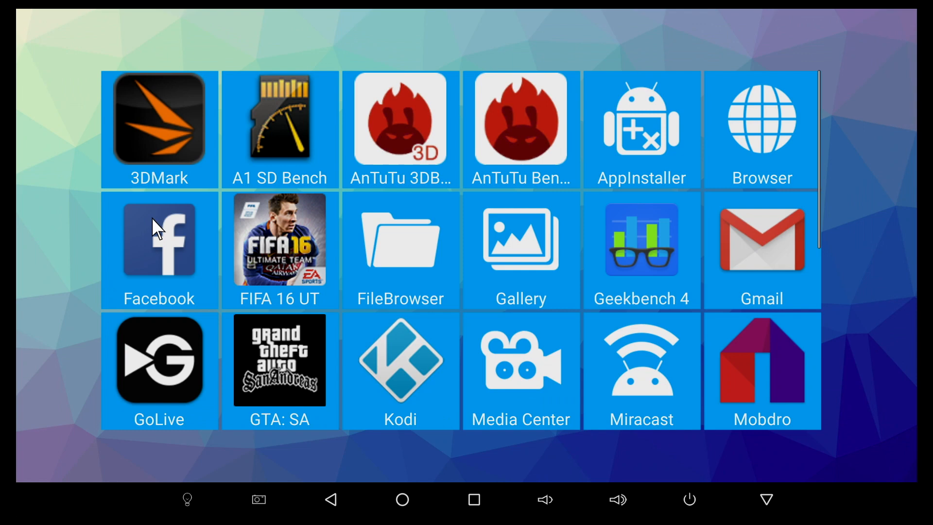
scroll("down", 3)
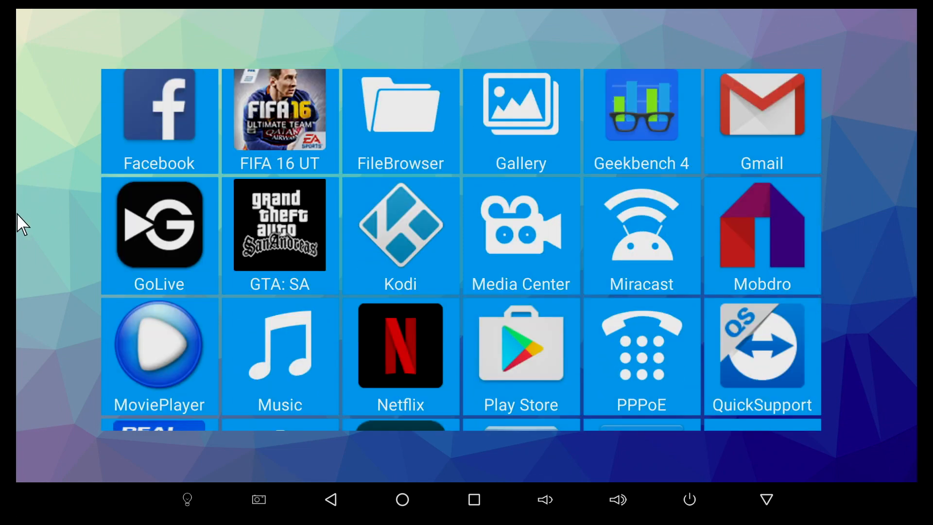
mouse_move(172, 272)
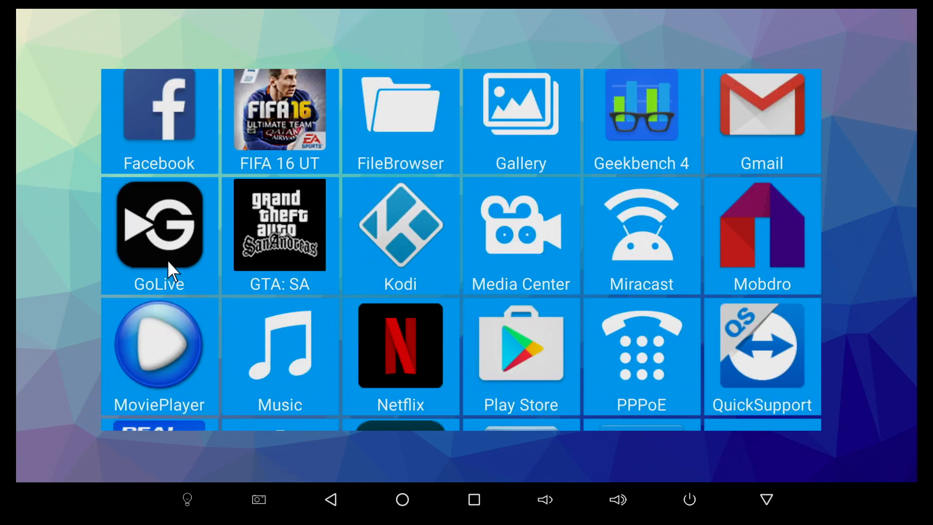
mouse_move(400, 375)
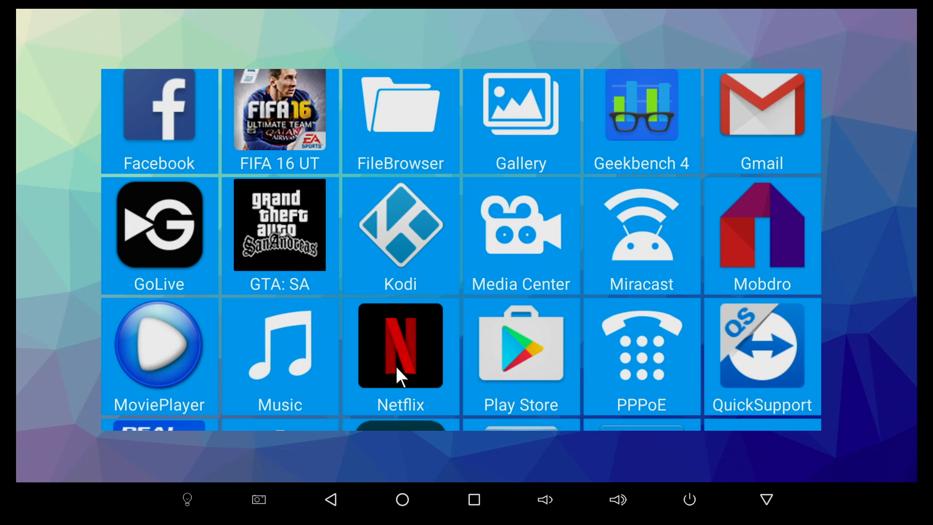
scroll("down", 3)
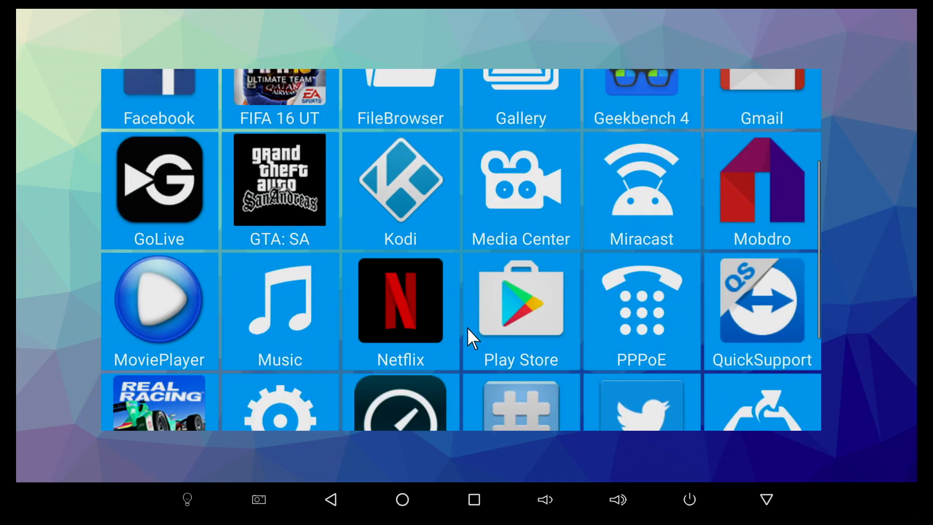
scroll("down", 3)
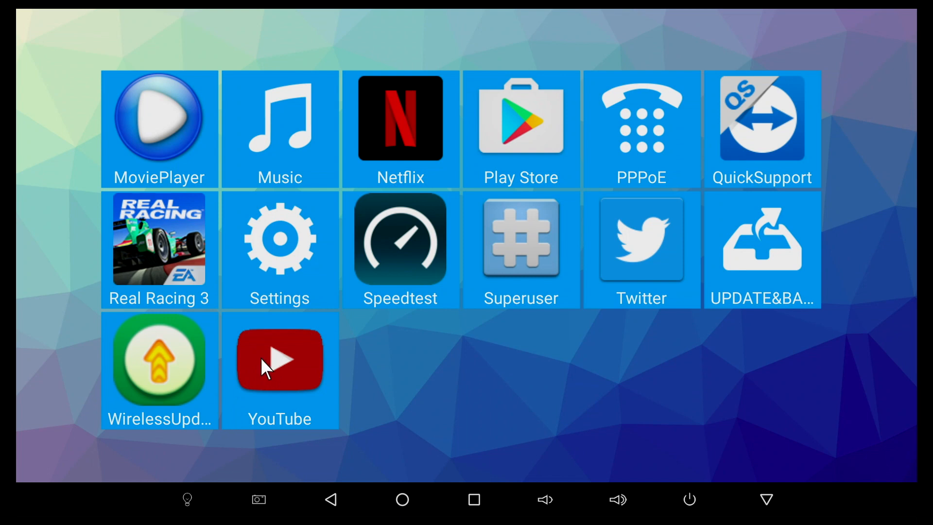
left_click(279, 239)
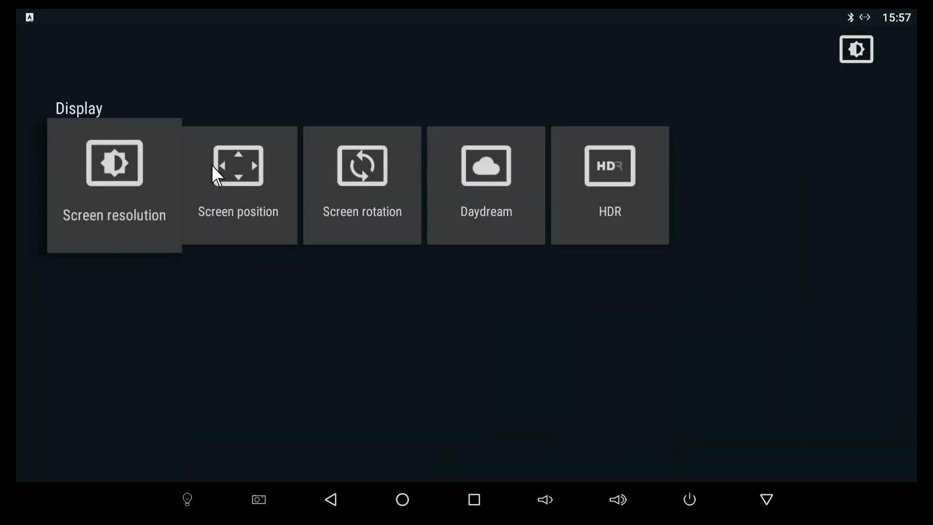
Step: Open the Display settings page with resolution, position, rotation, Daydream and HDR options
left_click(114, 178)
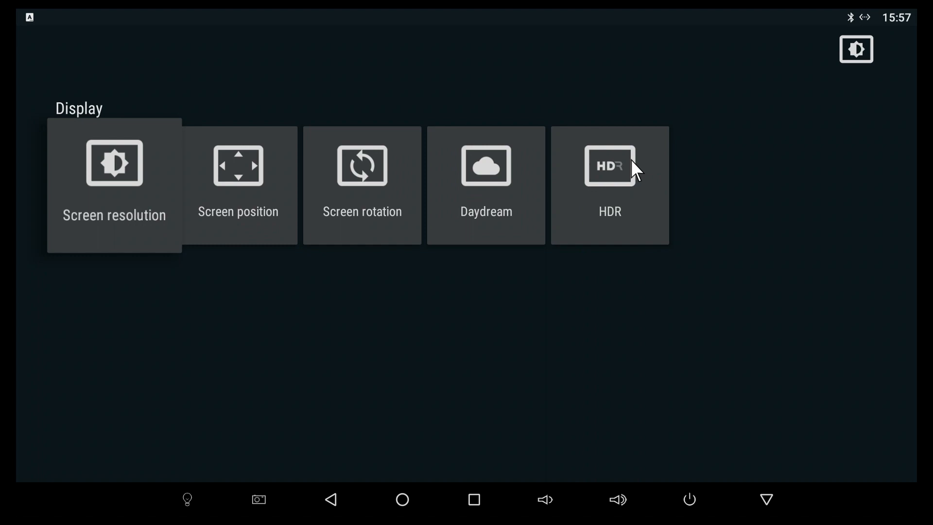
mouse_move(603, 201)
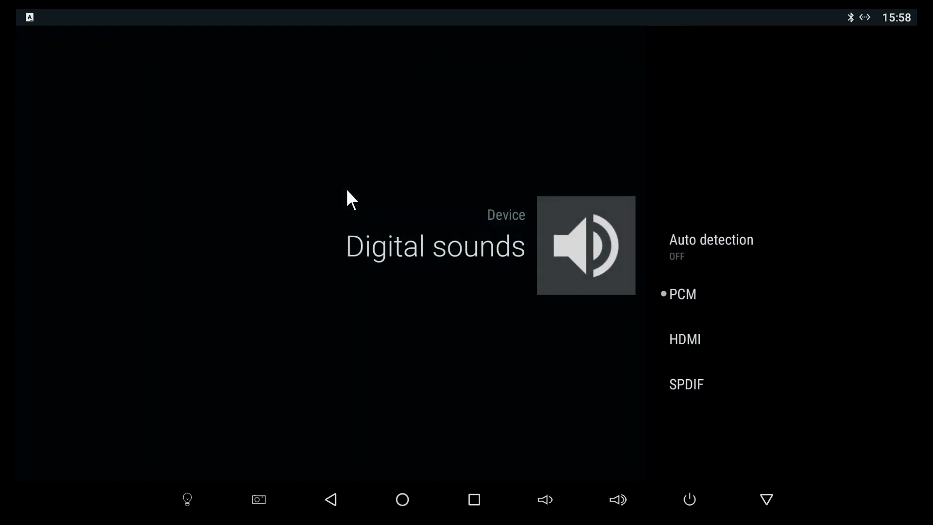
mouse_move(342, 205)
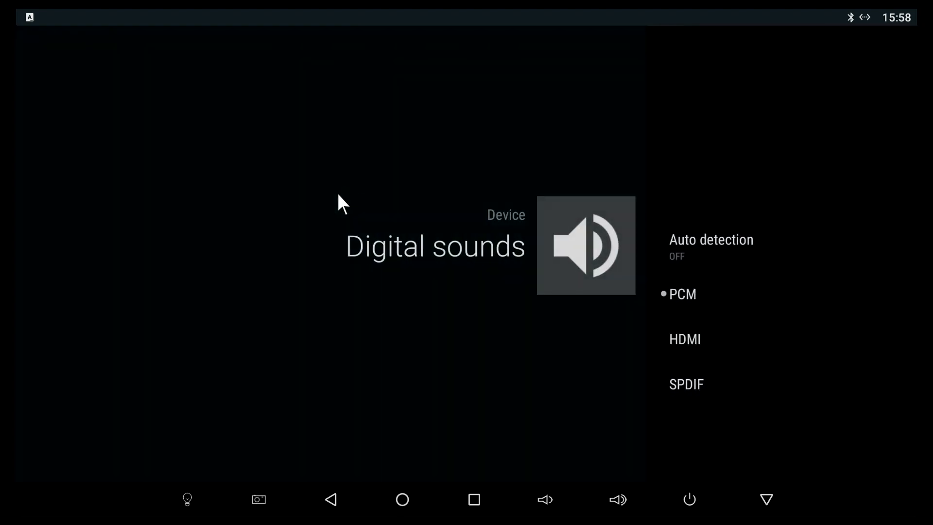
mouse_move(328, 213)
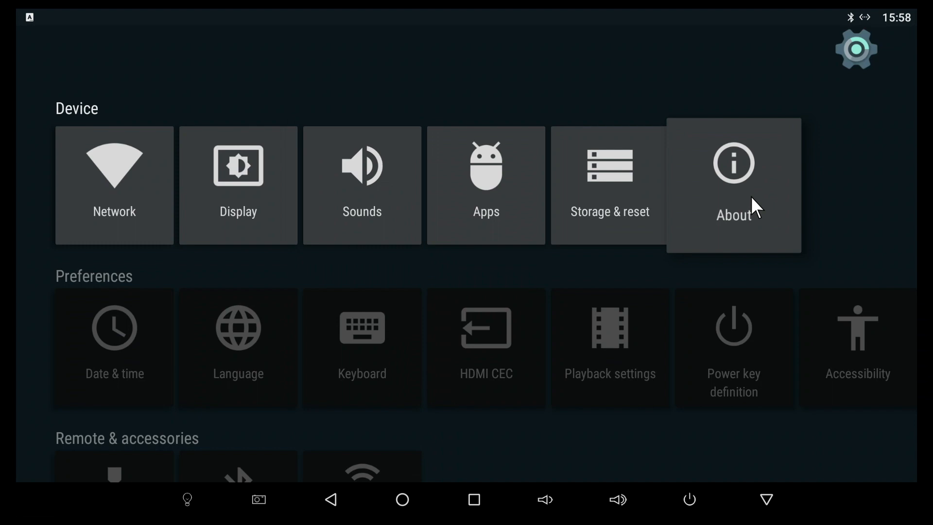
left_click(734, 185)
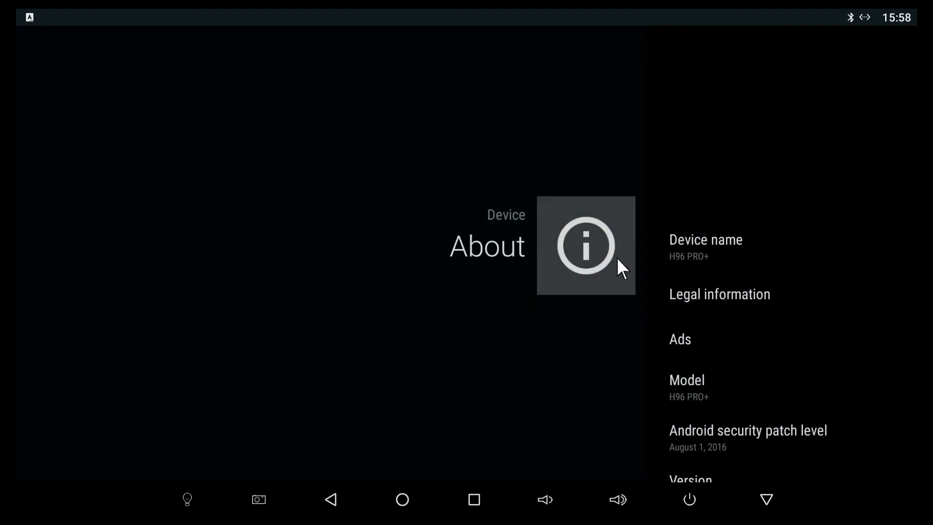
scroll("down", 3)
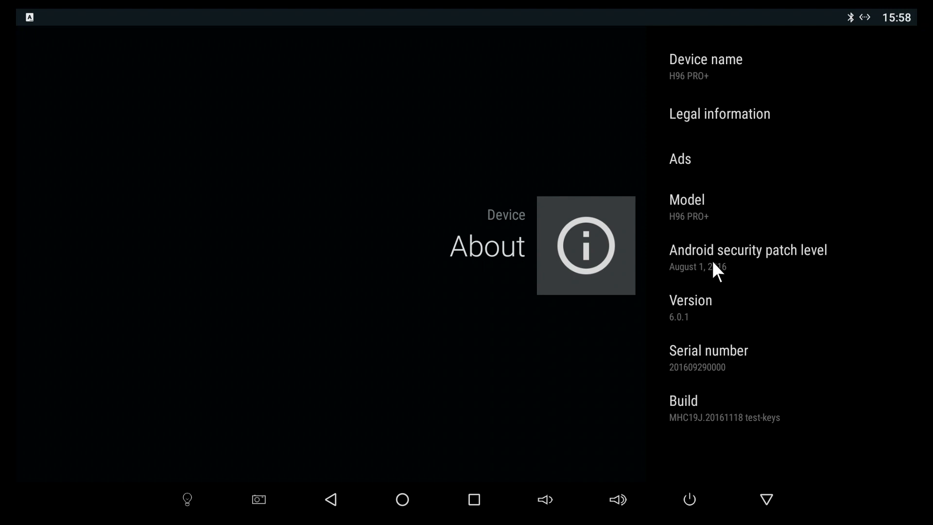
mouse_move(705, 283)
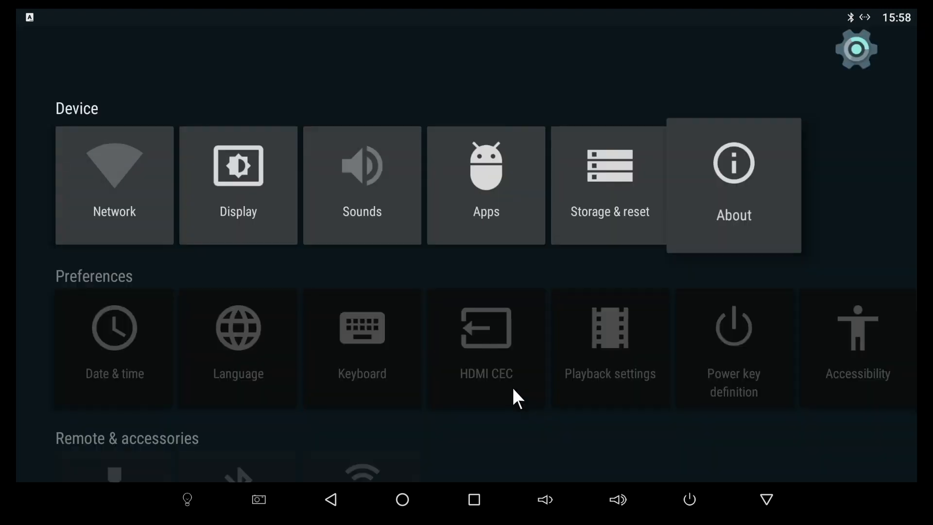
Step: Scroll through the full Language list, leaving English (United States) selected
scroll("down", 3)
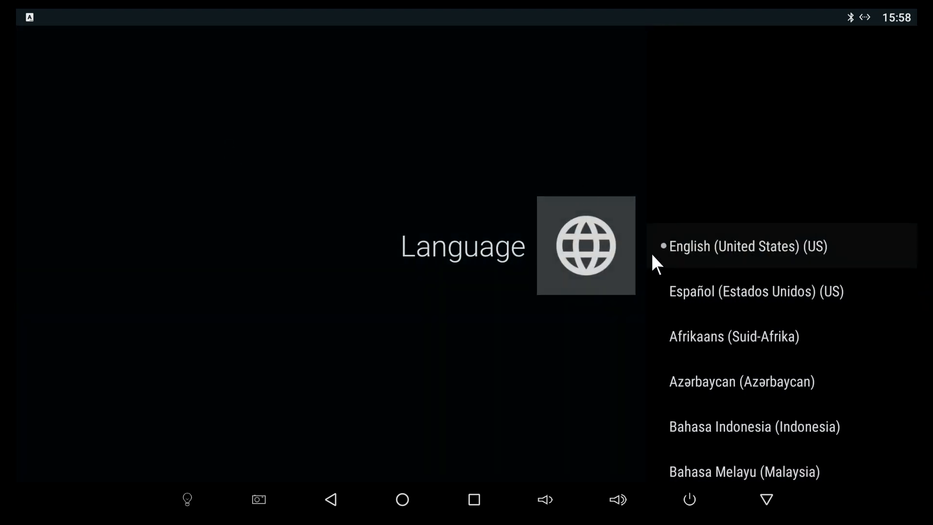
scroll("down", 3)
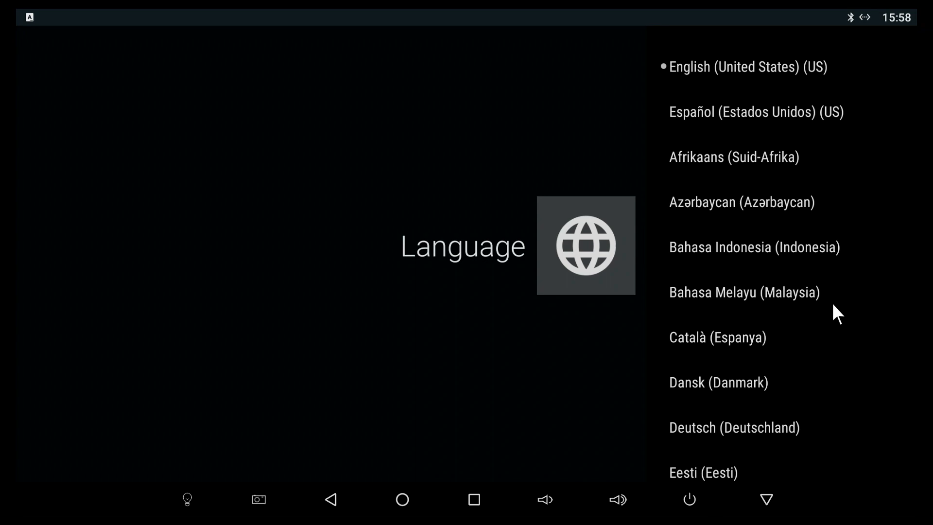
scroll("down", 3)
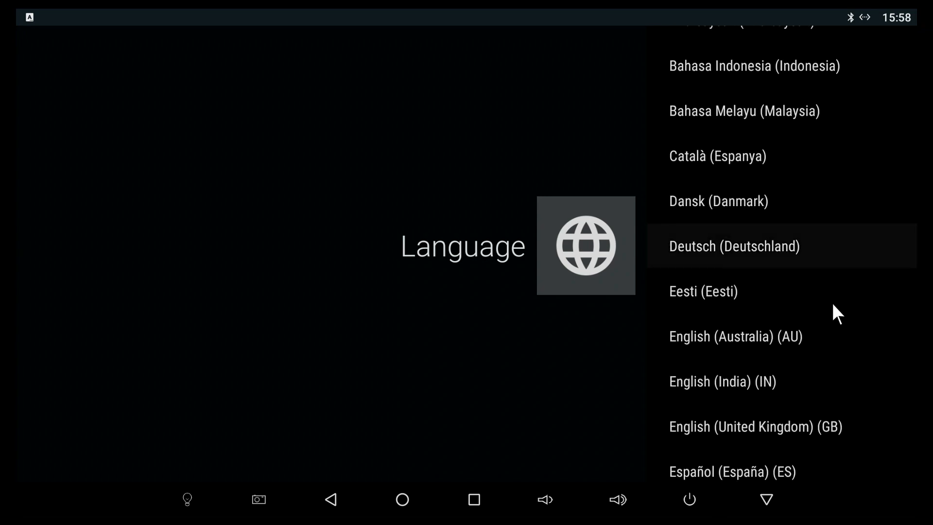
scroll("down", 3)
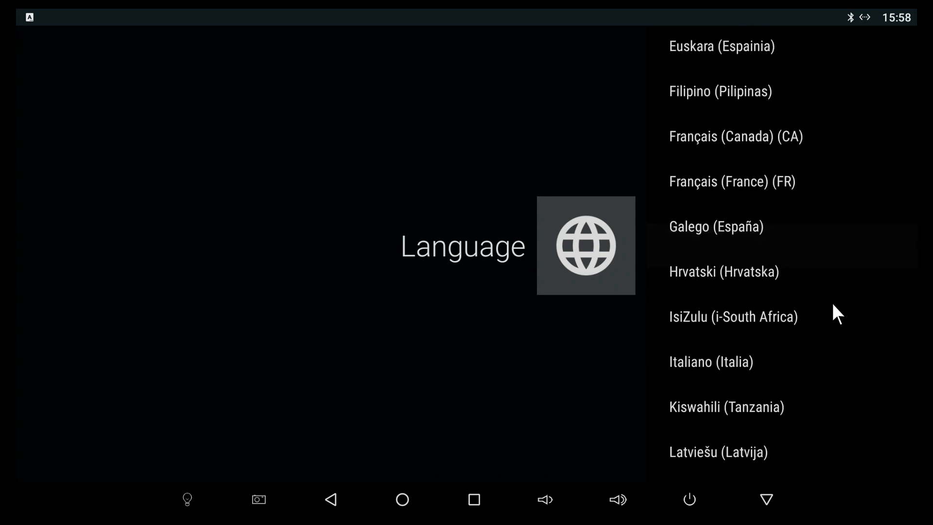
scroll("down", 3)
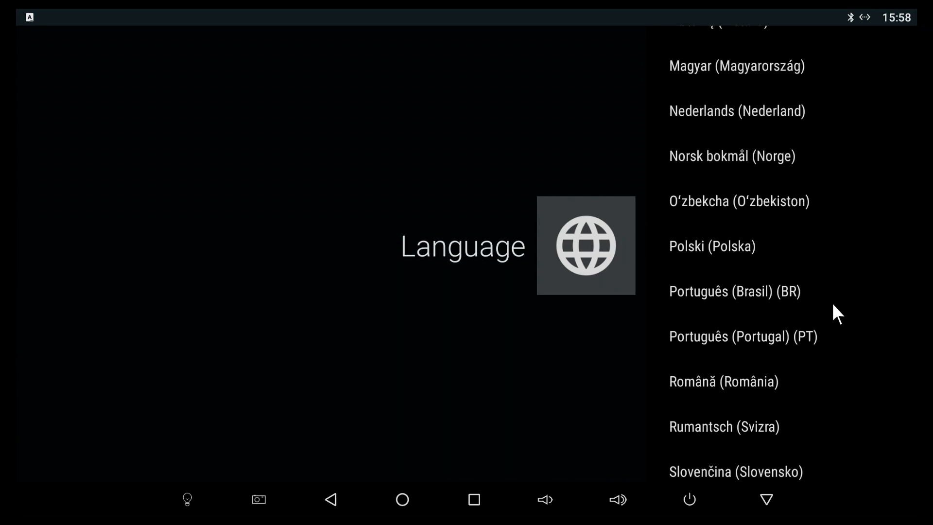
scroll("down", 3)
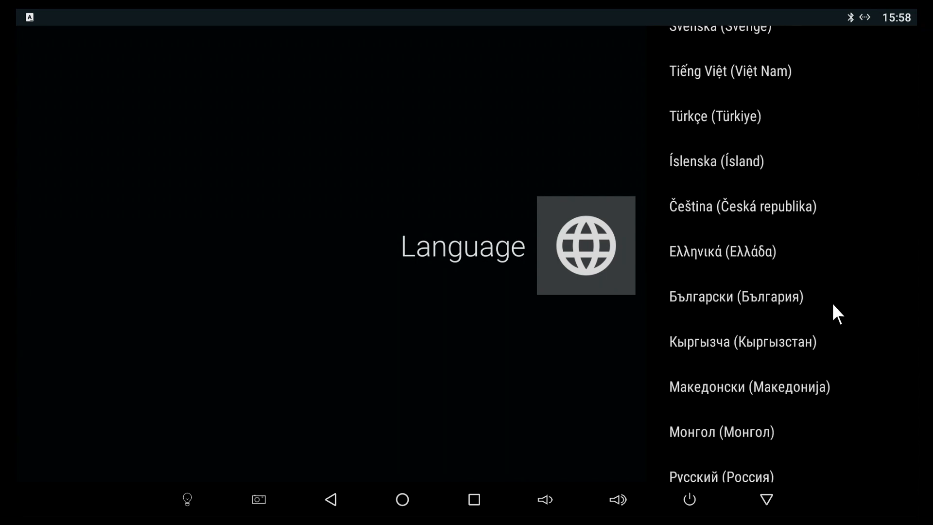
scroll("down", 3)
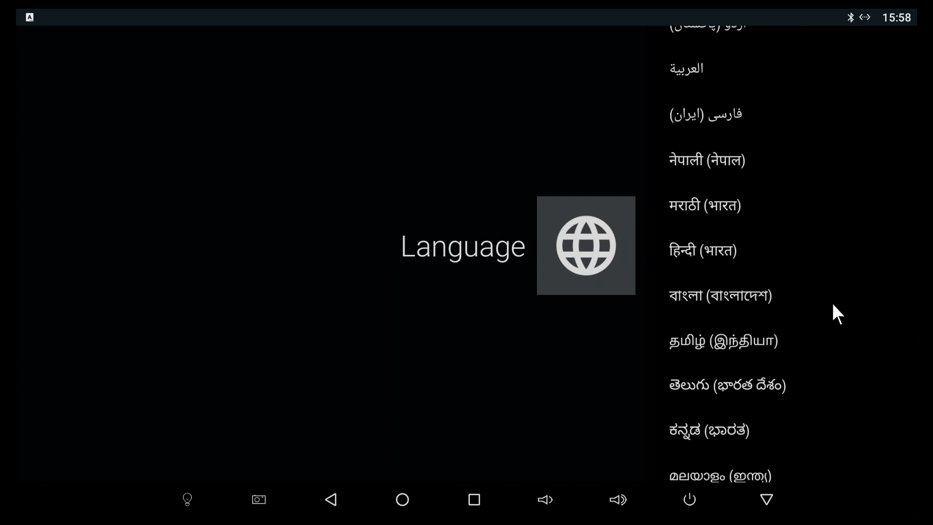
scroll("down", 3)
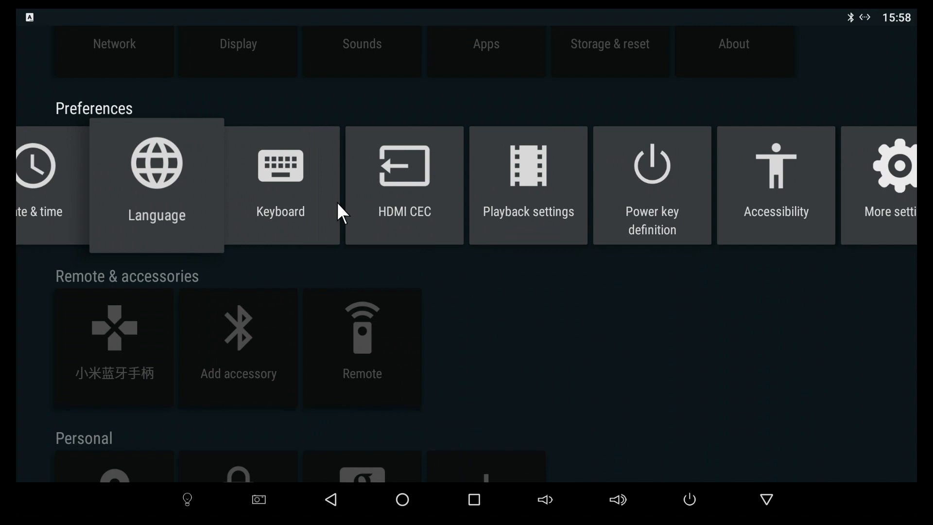
mouse_move(419, 235)
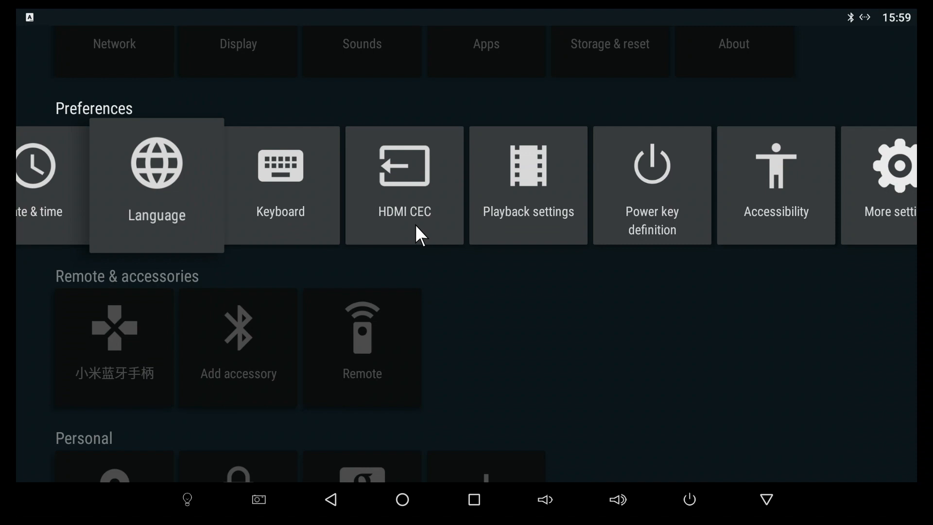
mouse_move(274, 289)
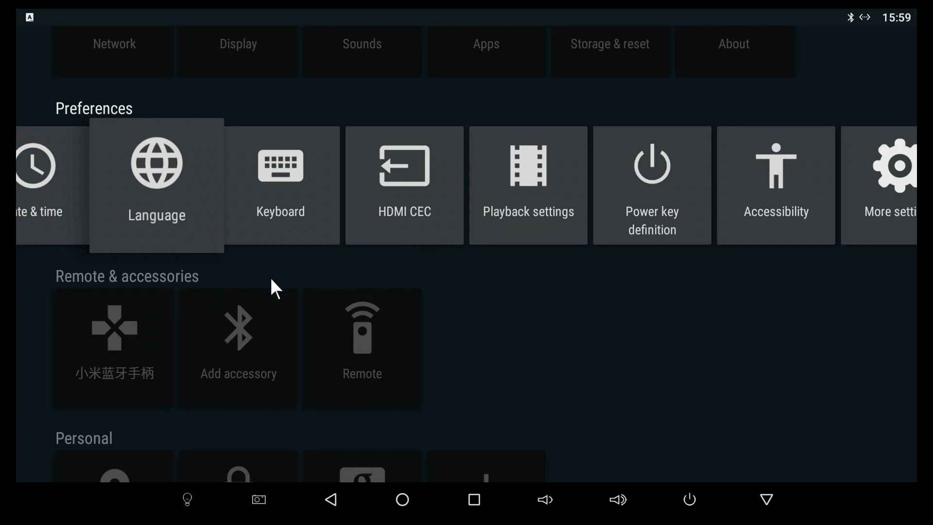
mouse_move(100, 342)
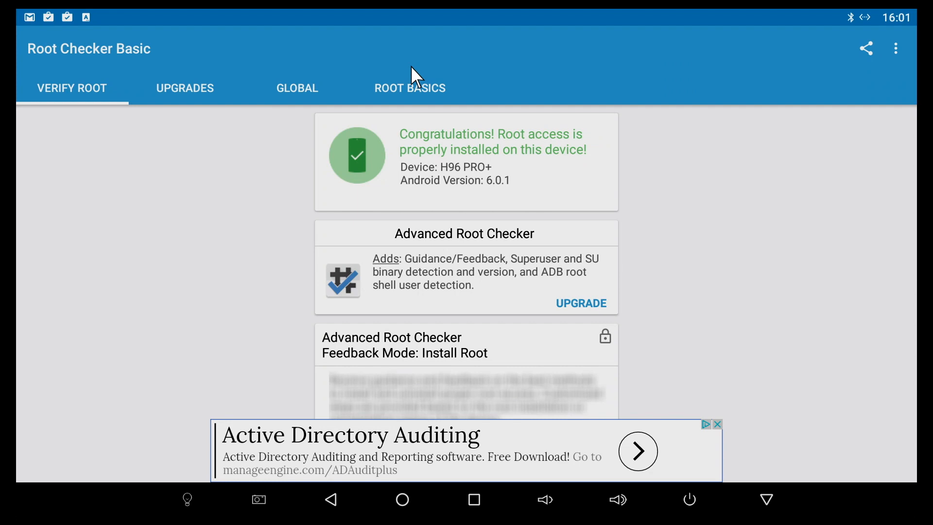
Step: Confirm root access and Widevine L3 DRM support, then launch Google Play Store
left_click(474, 500)
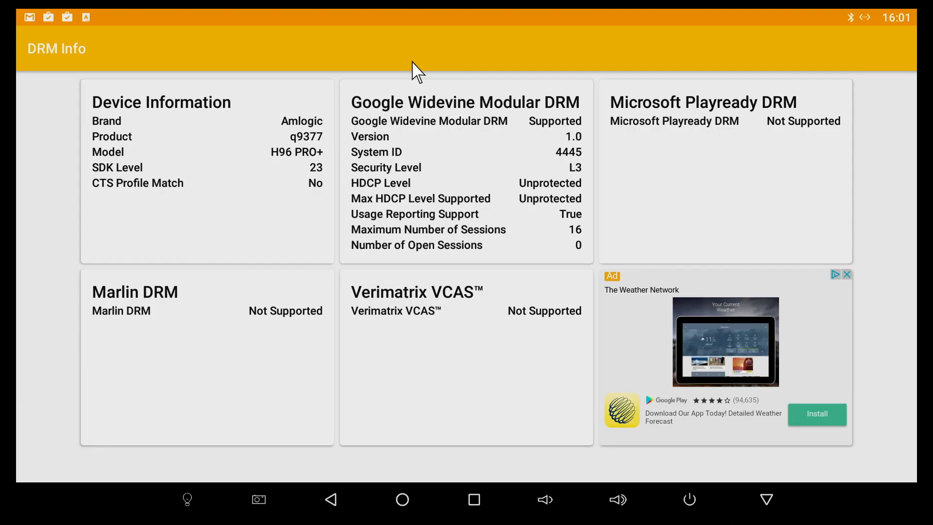
mouse_move(402, 508)
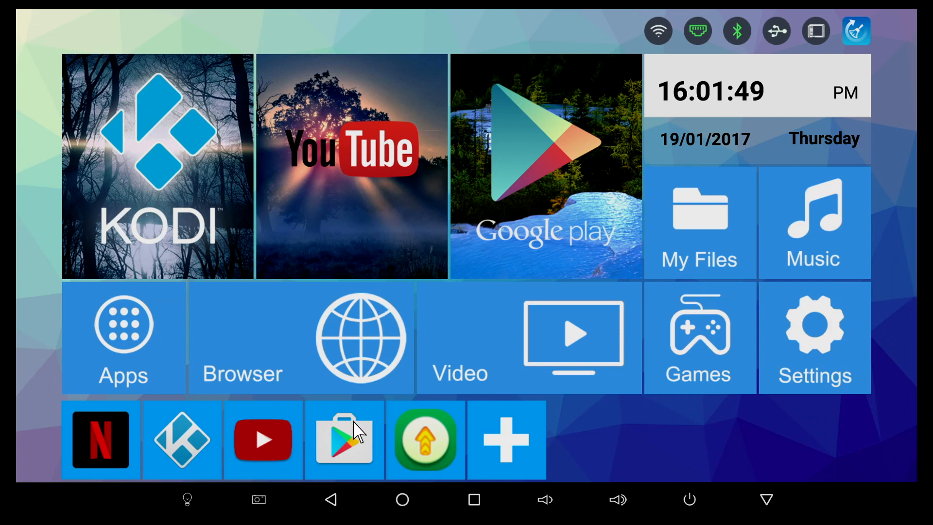
left_click(344, 440)
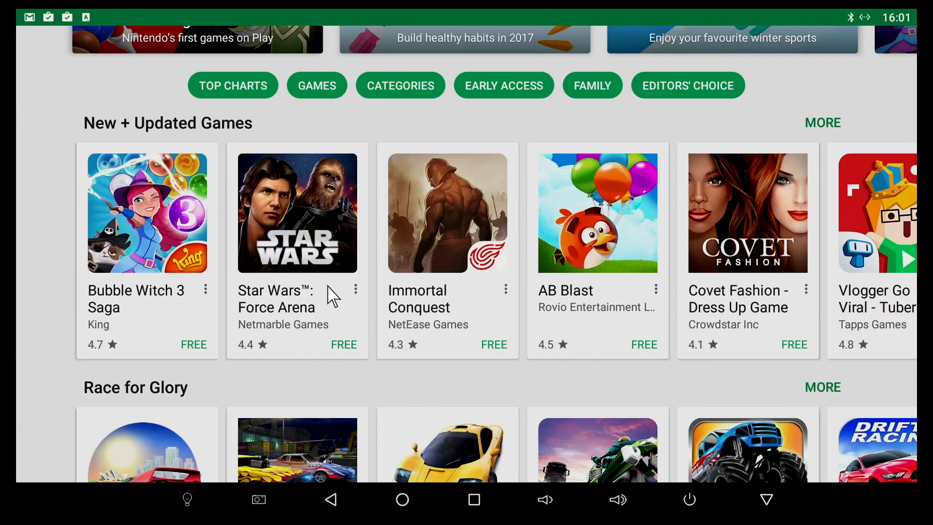
mouse_move(509, 301)
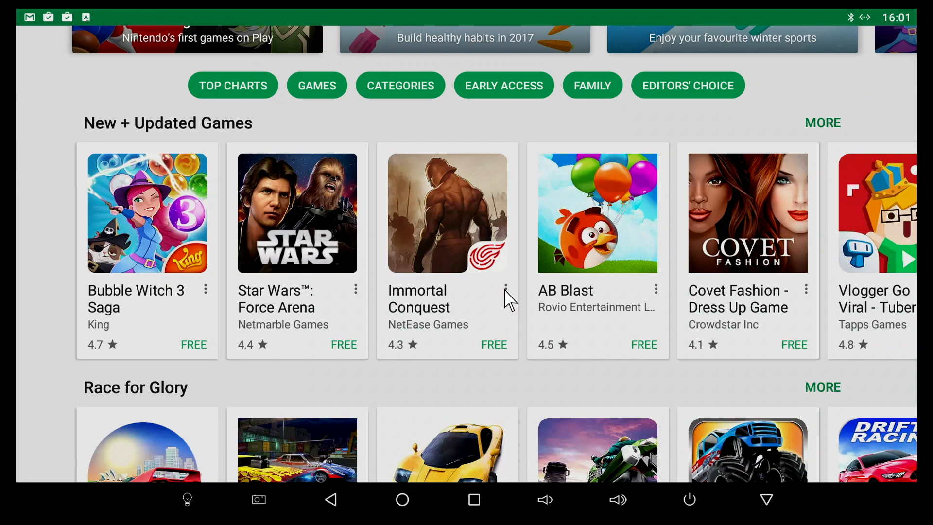
Step: Bring up the YouTube video's quality menu listing 240p to 1080p
left_click(505, 290)
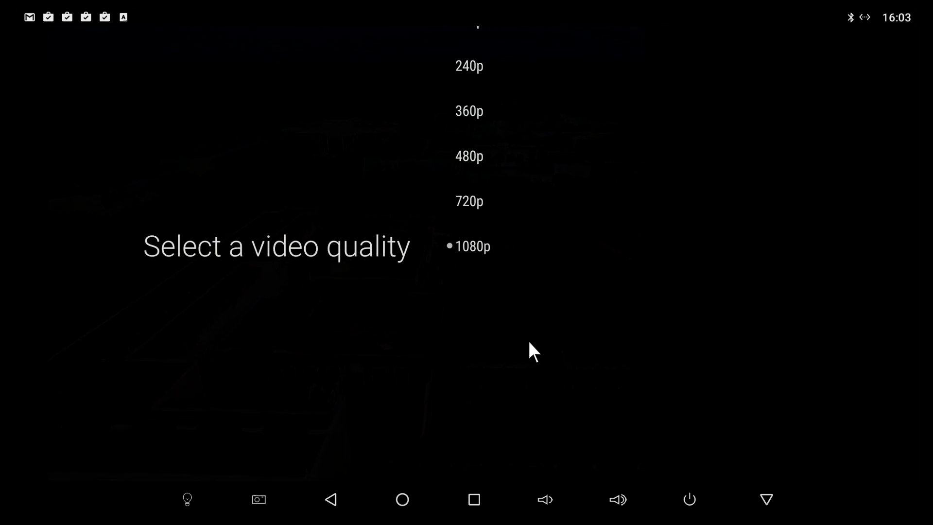
Step: Keep 1080p quality for the tropical resort video, then launch Kodi
left_click(473, 246)
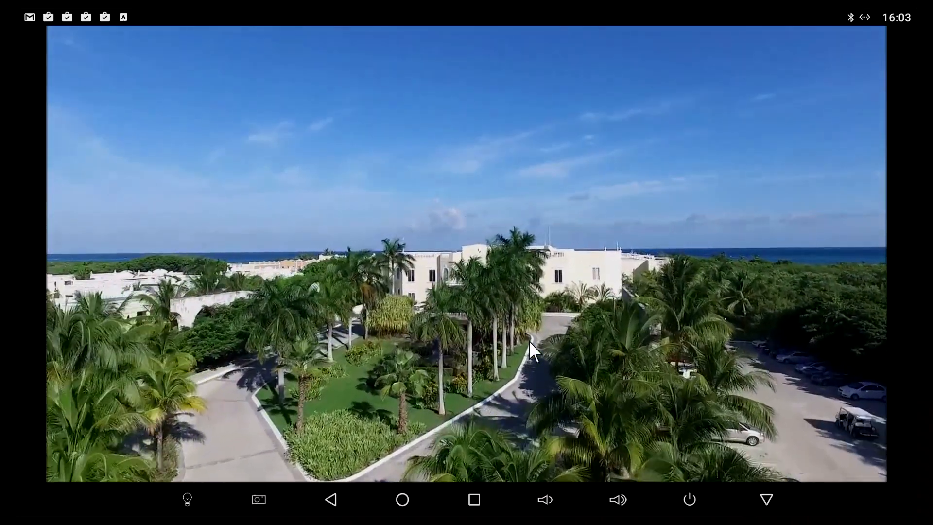
left_click(402, 499)
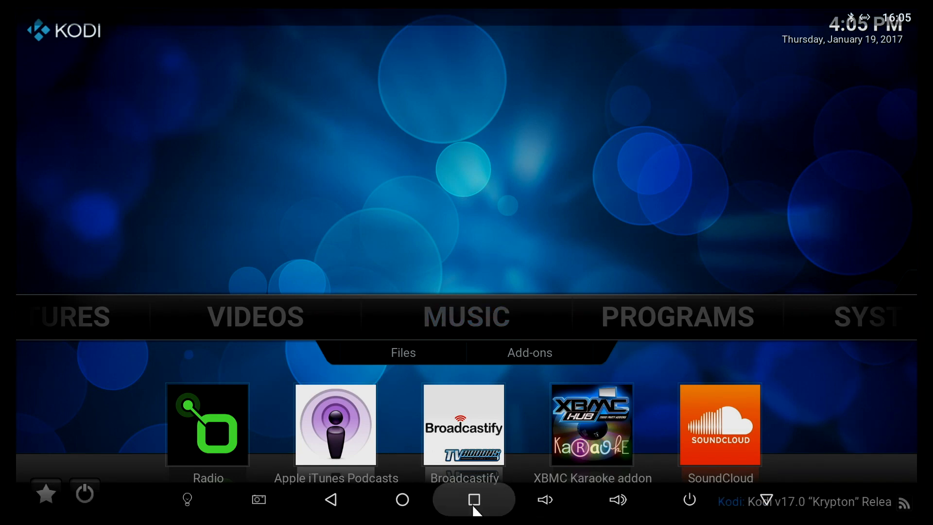
left_click(474, 499)
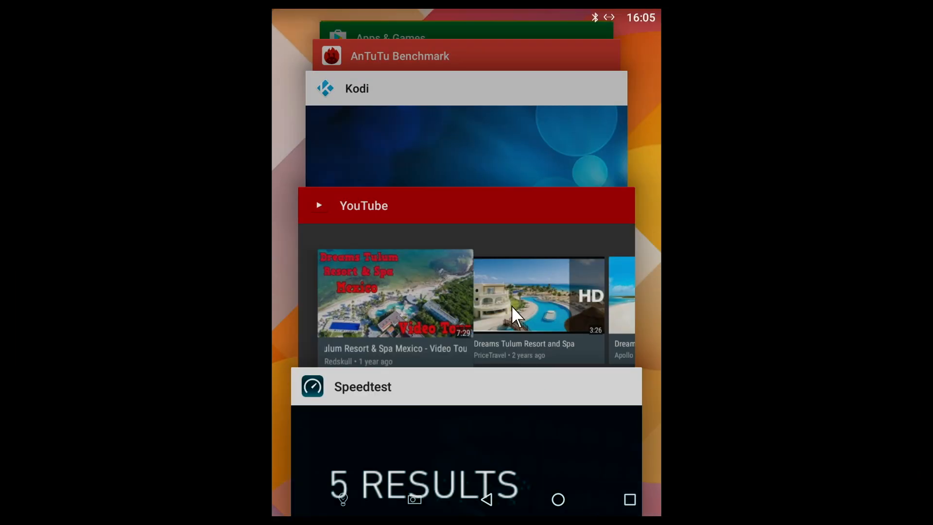
scroll("down", 3)
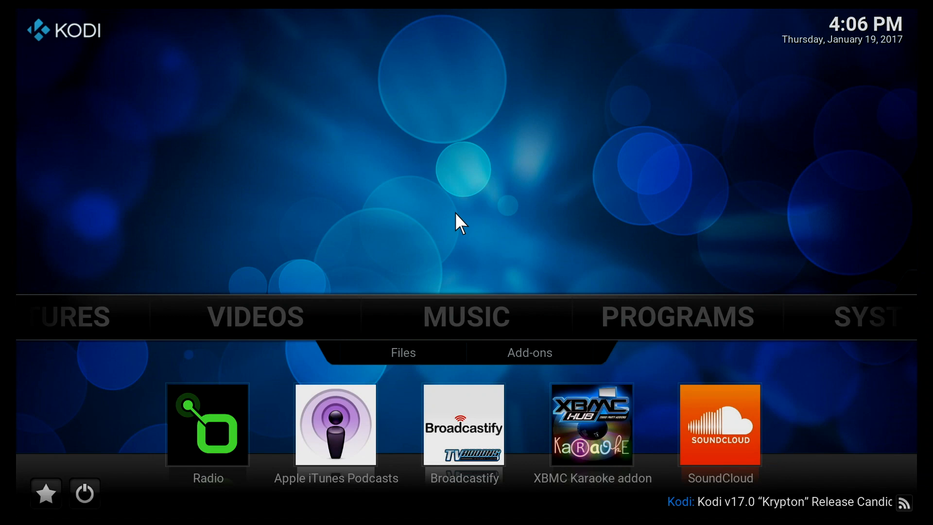
mouse_move(431, 455)
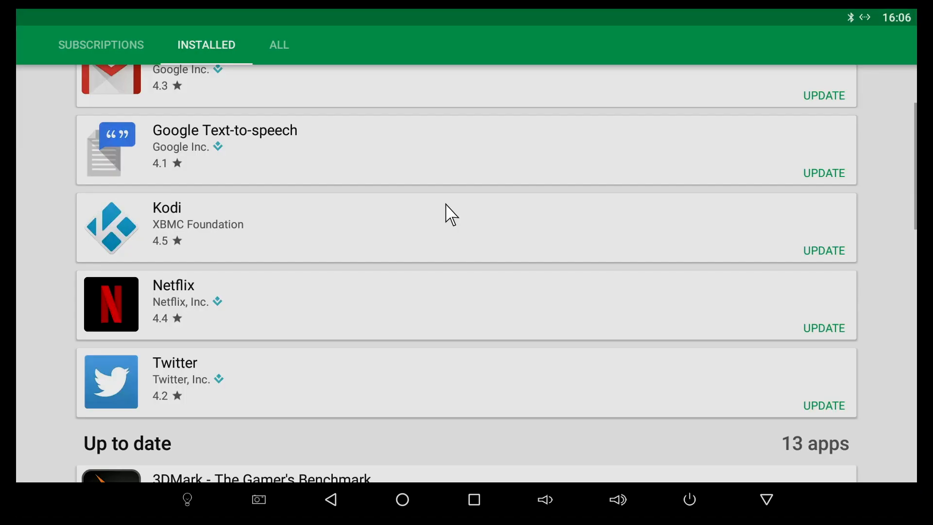
mouse_move(651, 222)
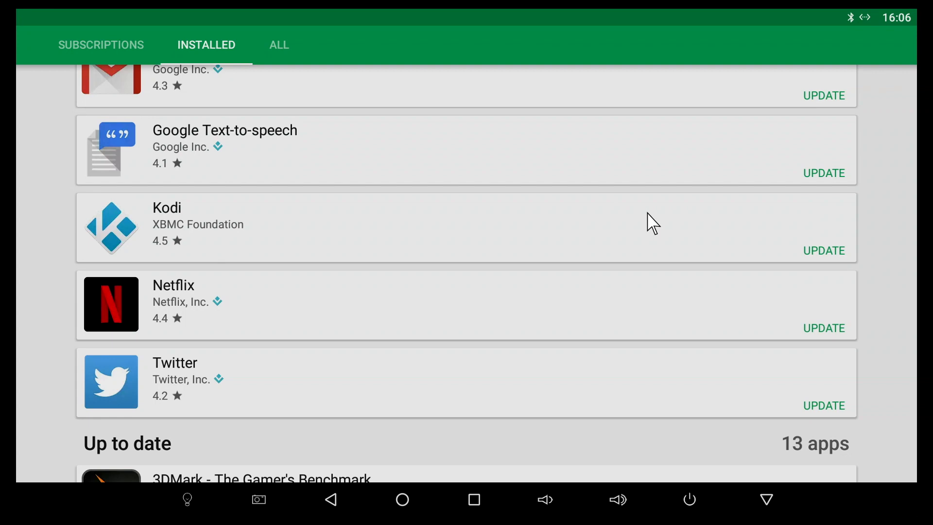
mouse_move(479, 503)
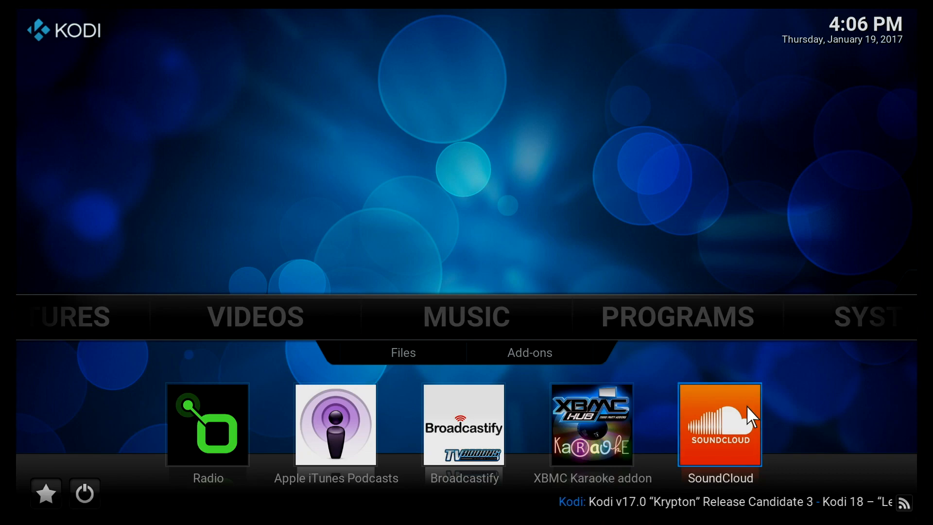
Step: View Kodi's system information: storage, network and hardware pages, then return home
left_click(677, 316)
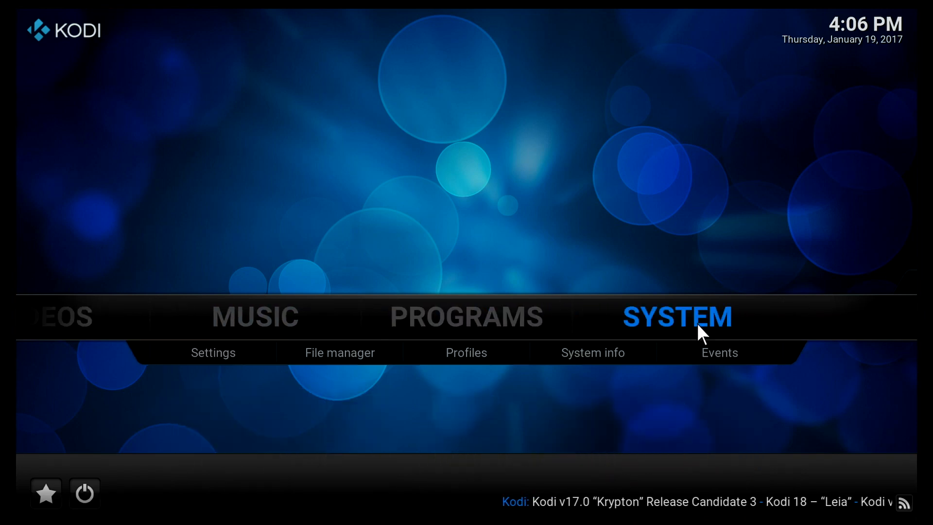
left_click(592, 353)
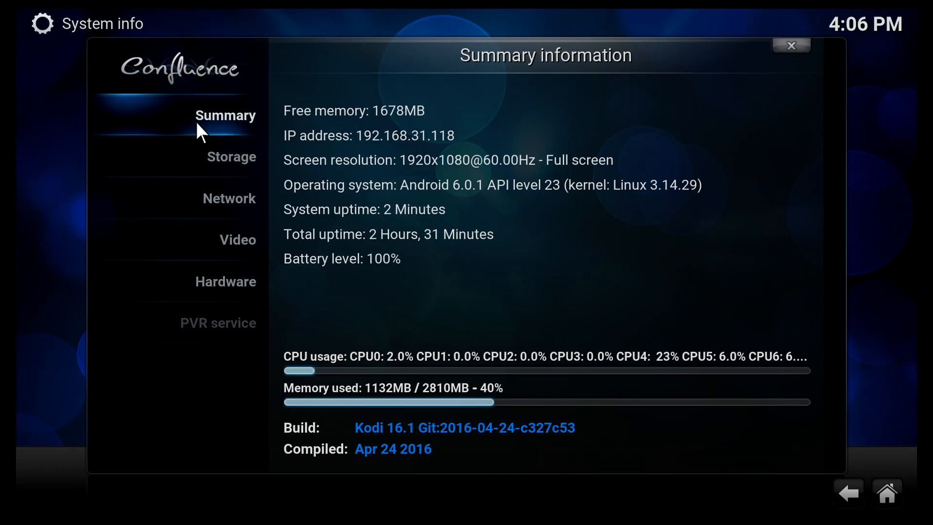
left_click(231, 156)
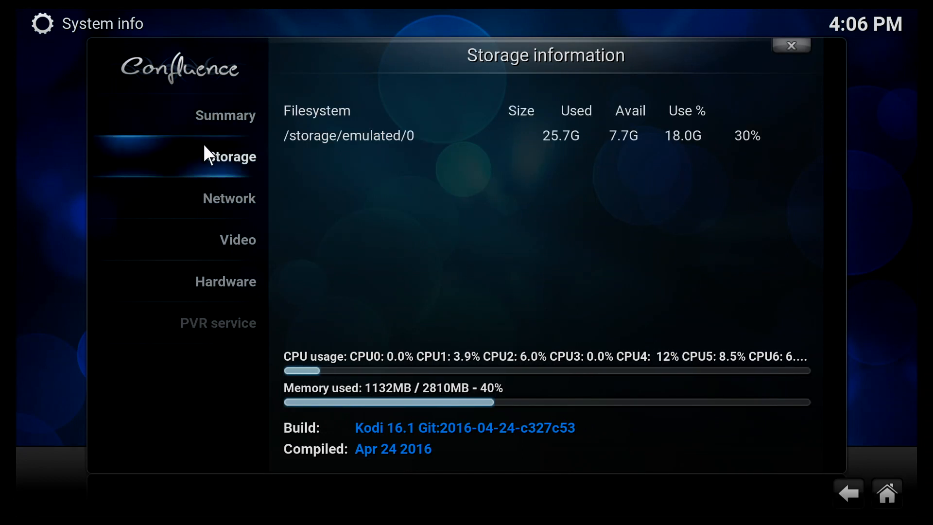
left_click(236, 239)
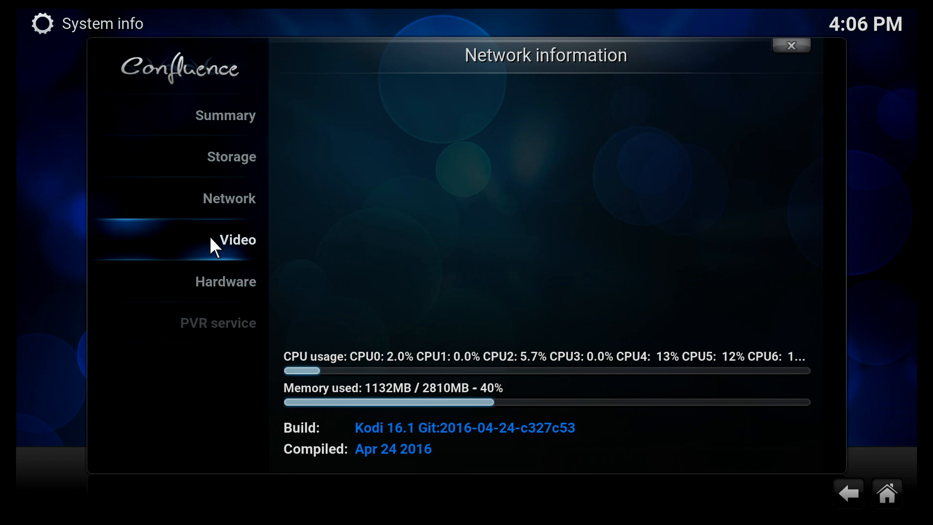
left_click(225, 282)
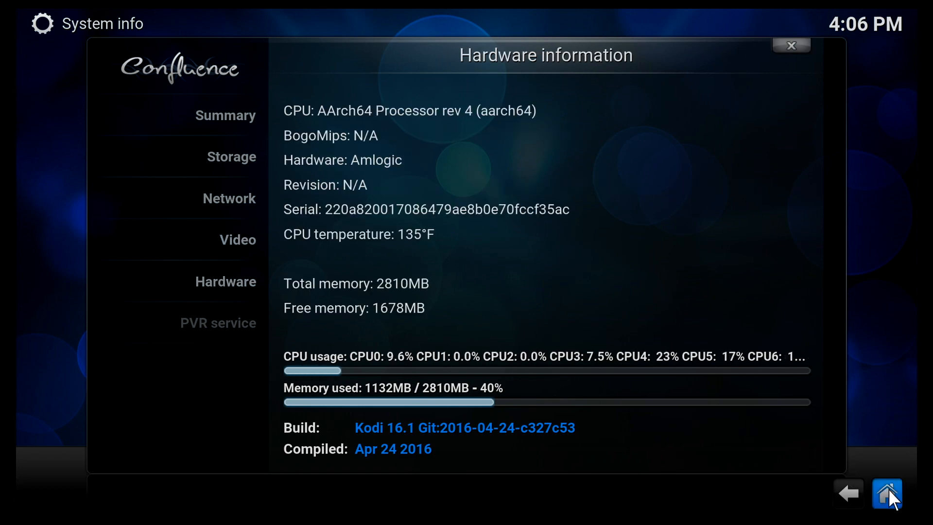
left_click(887, 493)
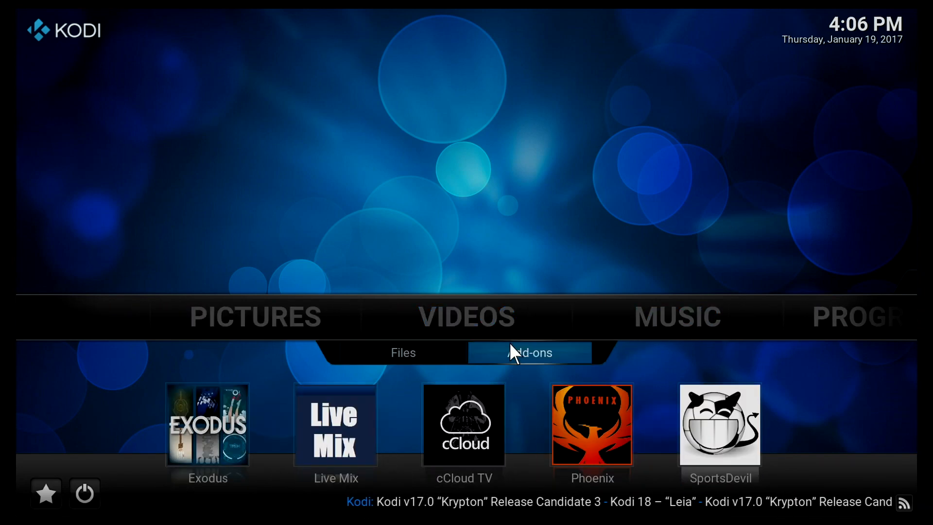
Step: Browse Kodi's video add-ons list and open the ABC News 24 channel
left_click(528, 352)
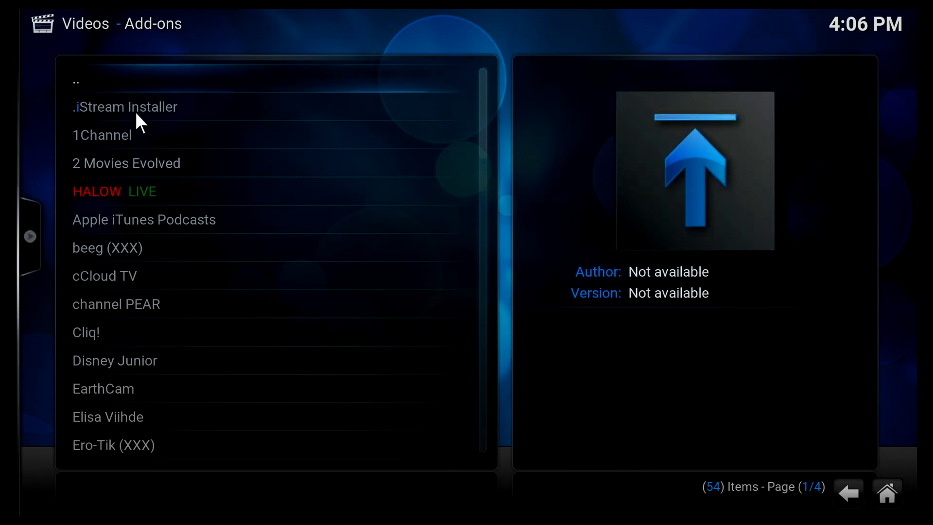
scroll("down", 3)
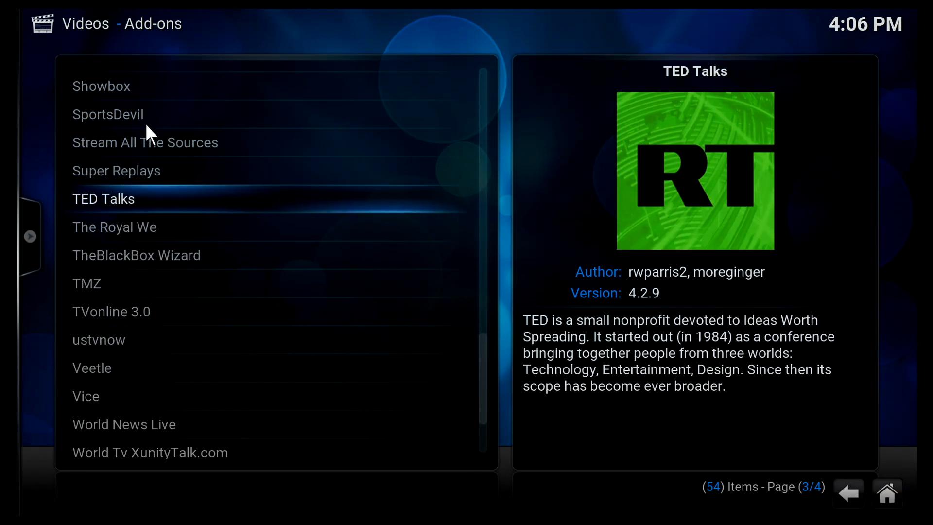
scroll("down", 3)
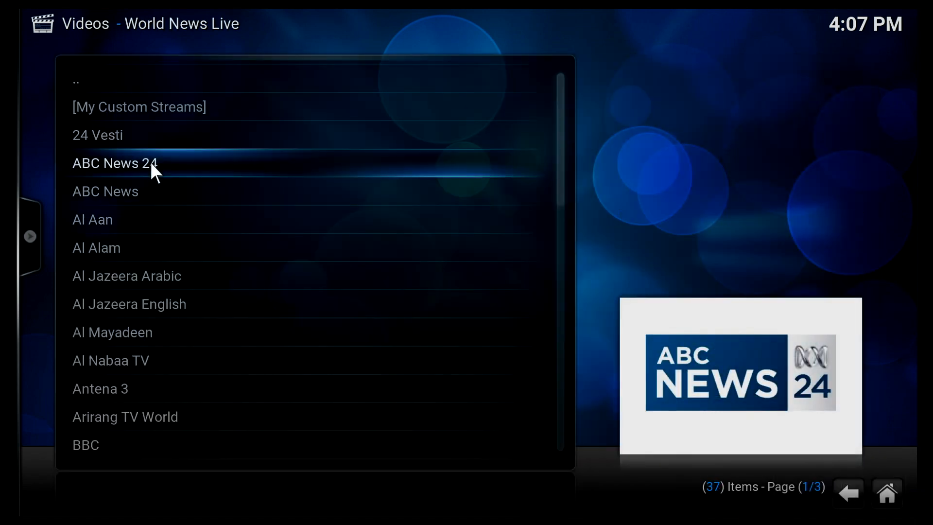
double_click(114, 163)
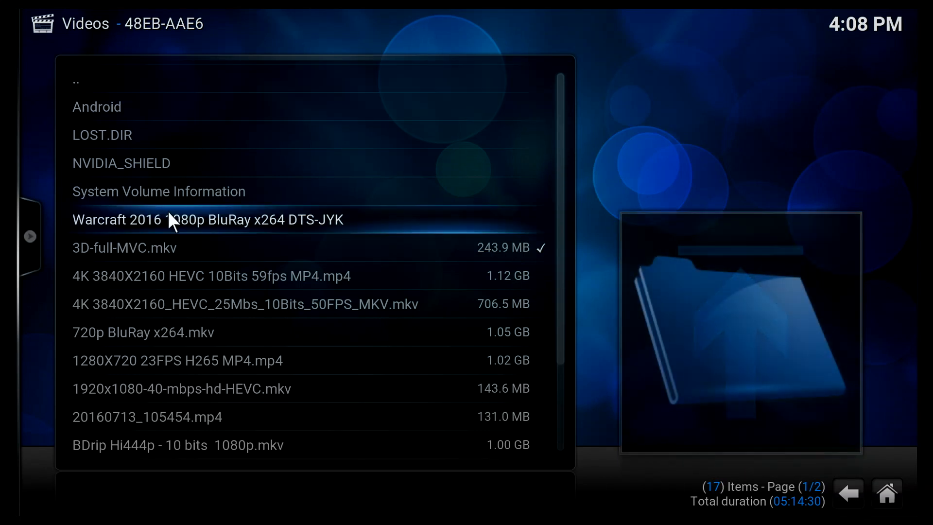
Step: Play and stop the Warcraft 2016 movie (resumed), then stop the 3D-full-MVC.mkv clip
double_click(207, 220)
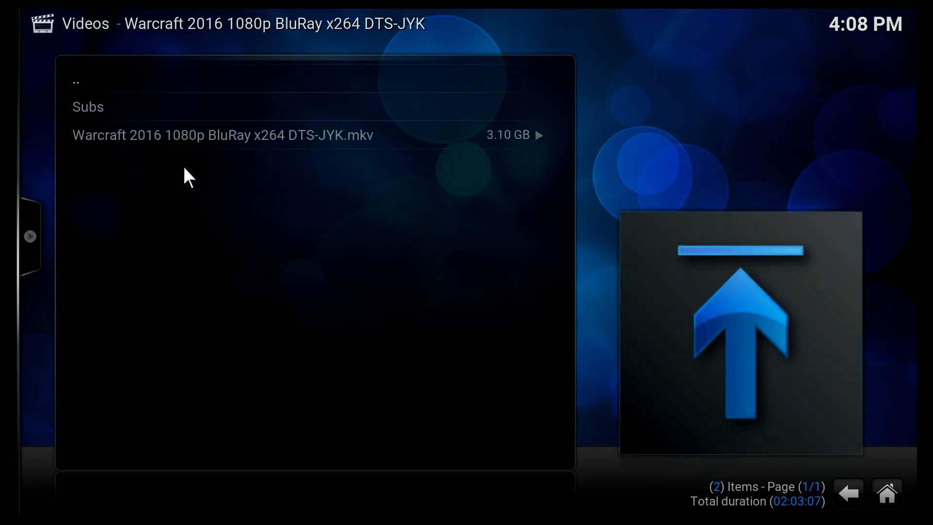
left_click(223, 135)
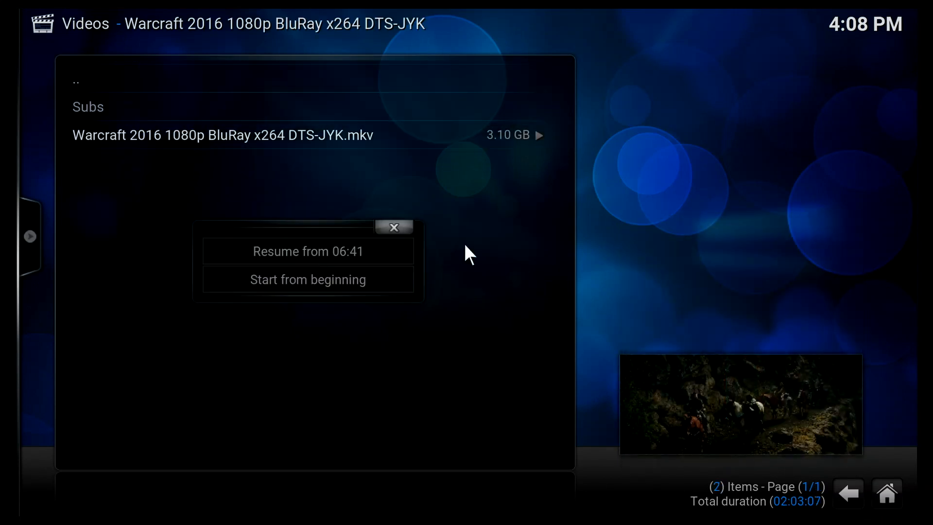
left_click(308, 251)
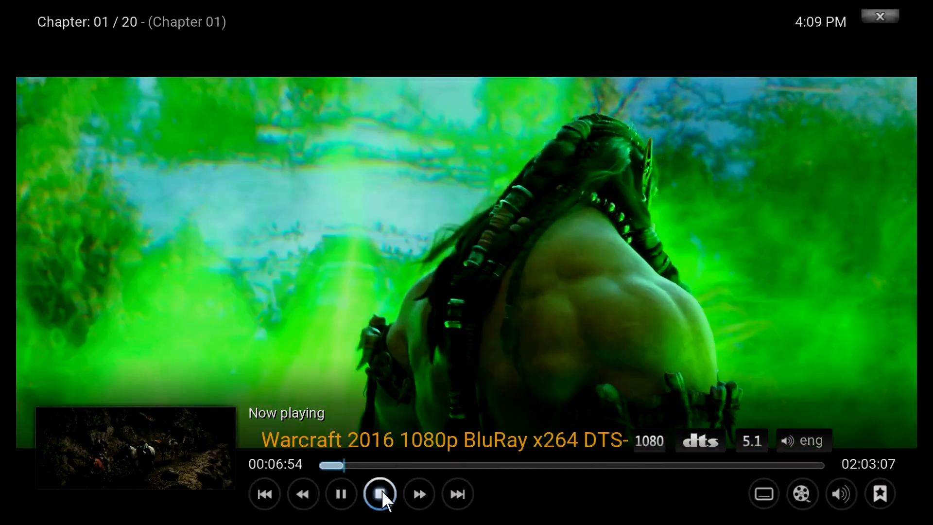
left_click(381, 494)
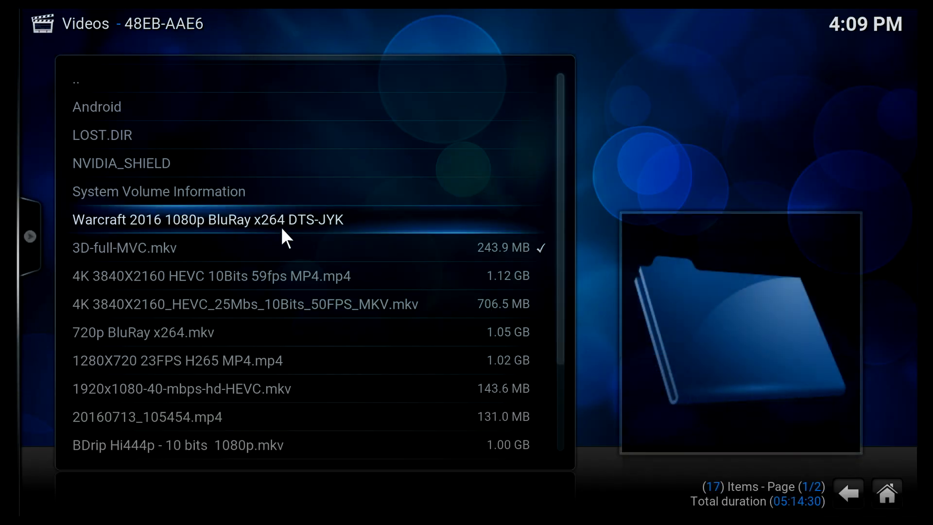
mouse_move(274, 247)
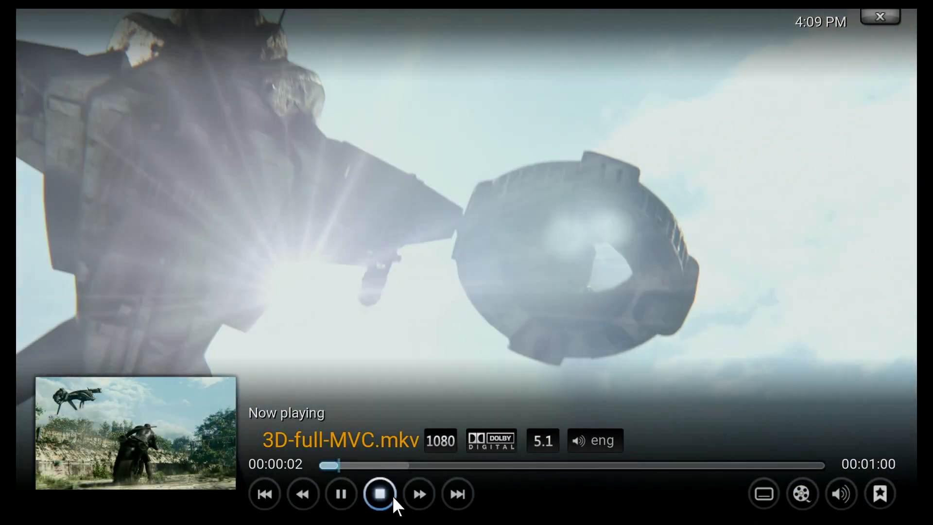
left_click(379, 494)
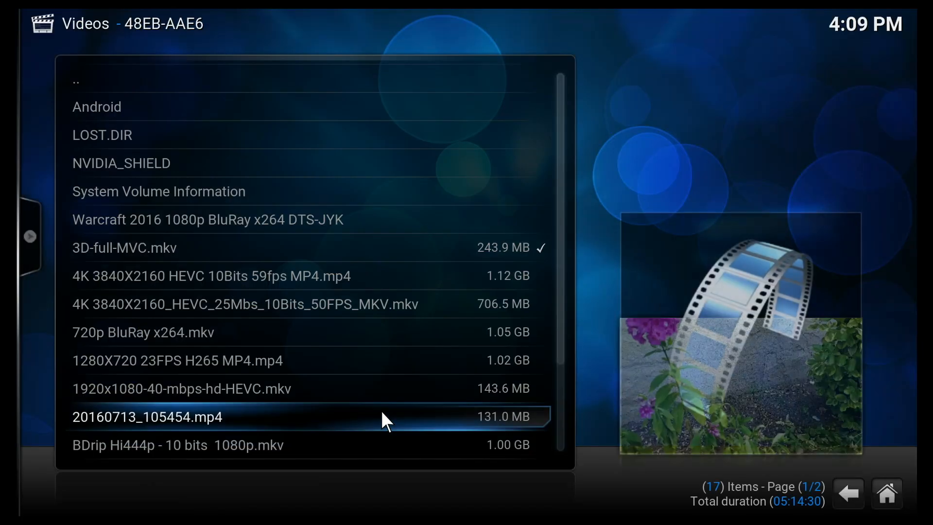
mouse_move(381, 332)
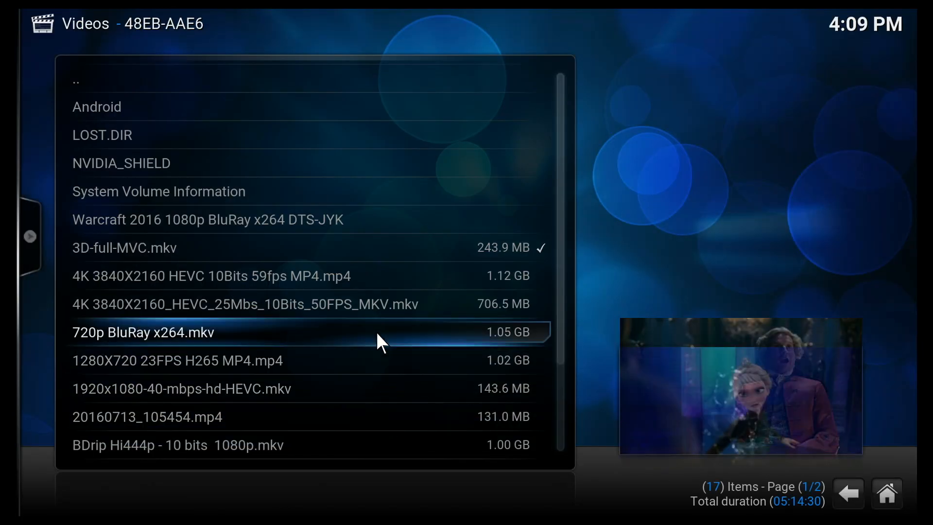
Step: Test-play the 720p BluRay x264.mkv and 1280X720 23FPS H265 MP4.mp4 files, seeking ahead
double_click(143, 332)
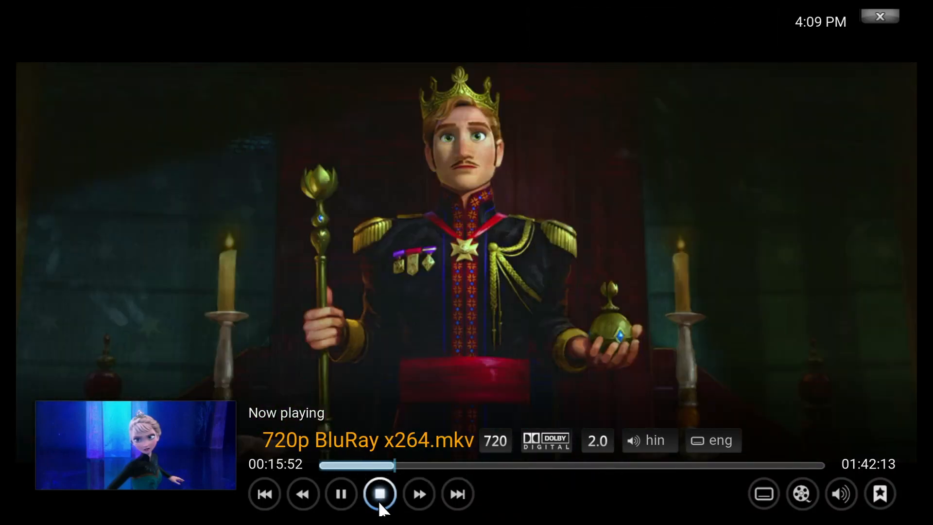
left_click(379, 493)
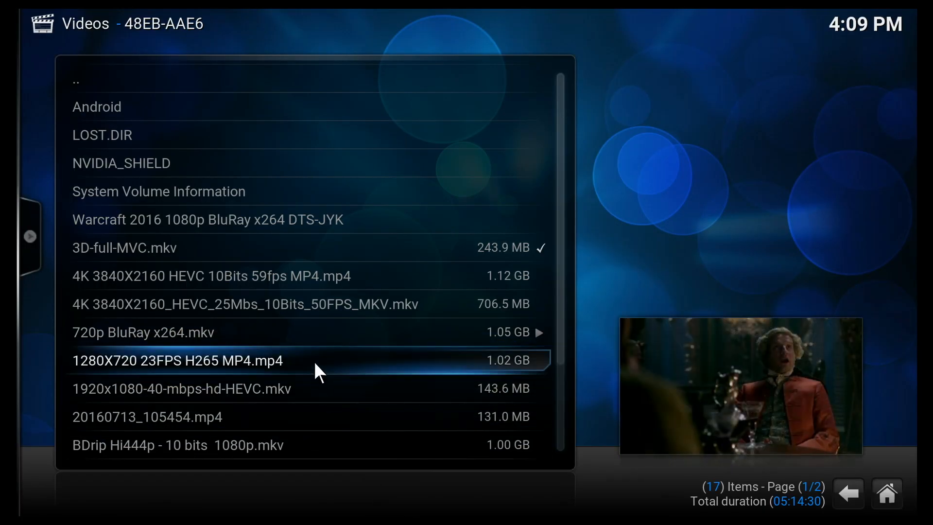
double_click(177, 360)
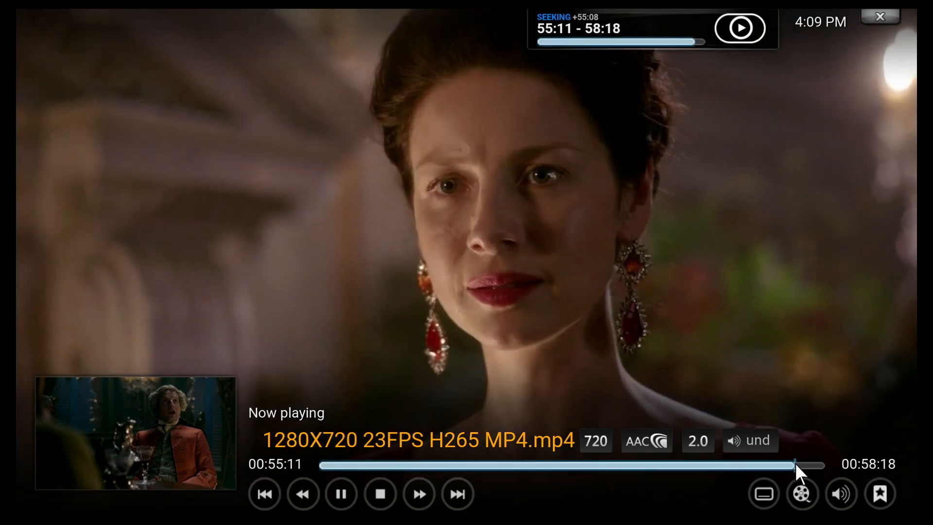
left_click(380, 493)
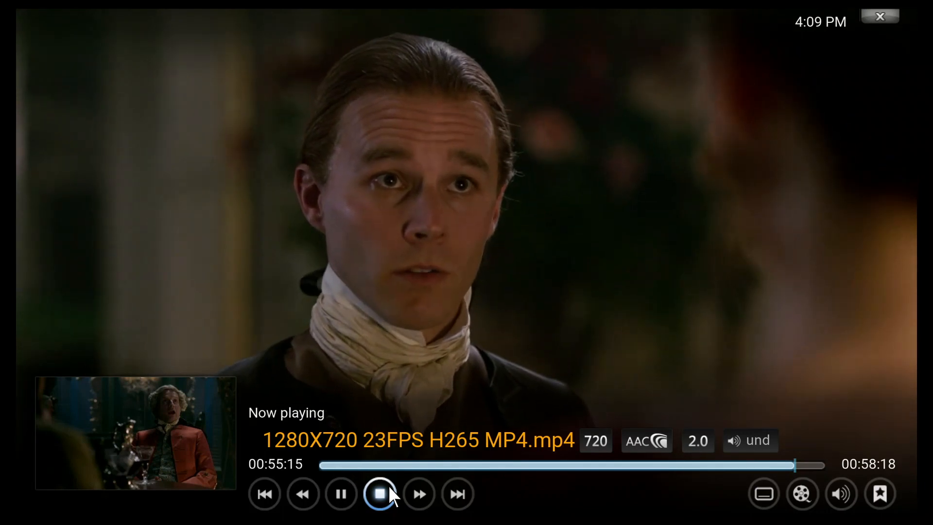
left_click(379, 494)
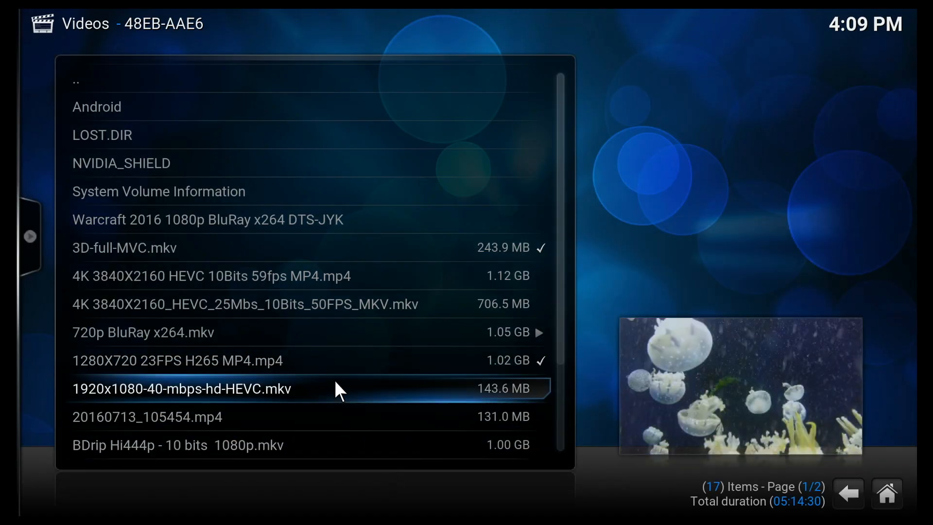
Step: Play the 1920x1080-40-mbps-hd-HEVC.mkv clip, then watch 20160713_105454.mp4 full screen
double_click(180, 389)
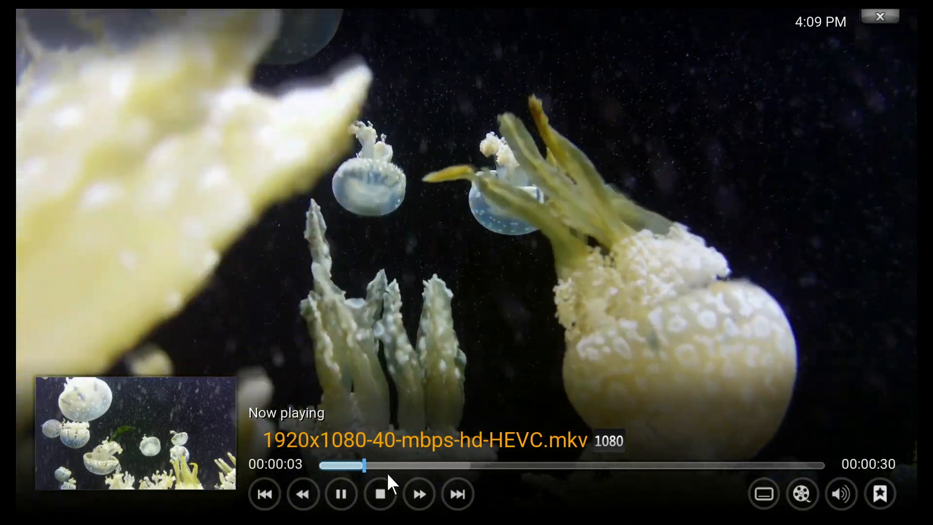
left_click(380, 494)
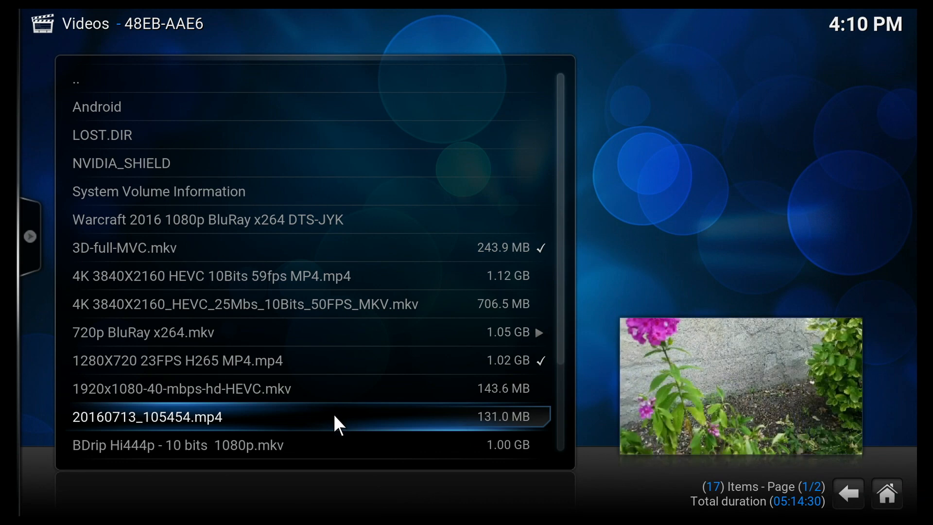
left_click(147, 417)
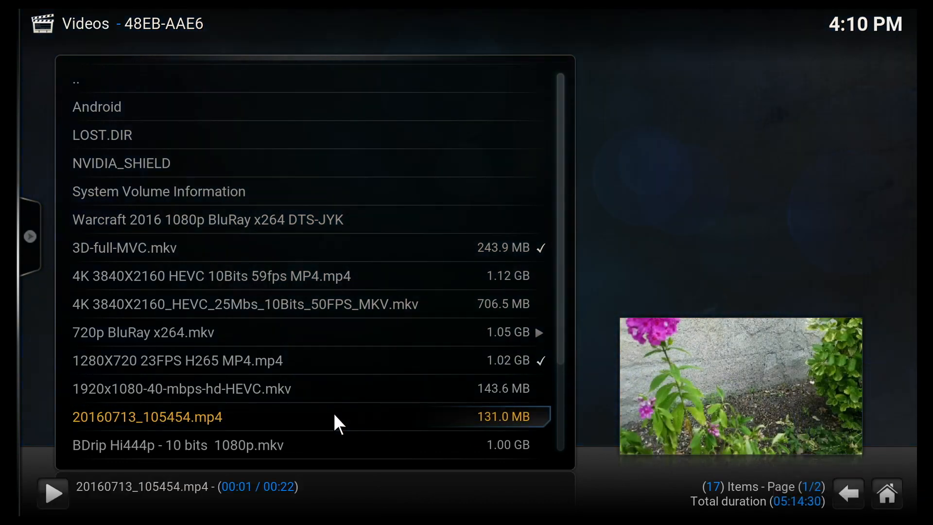
double_click(147, 416)
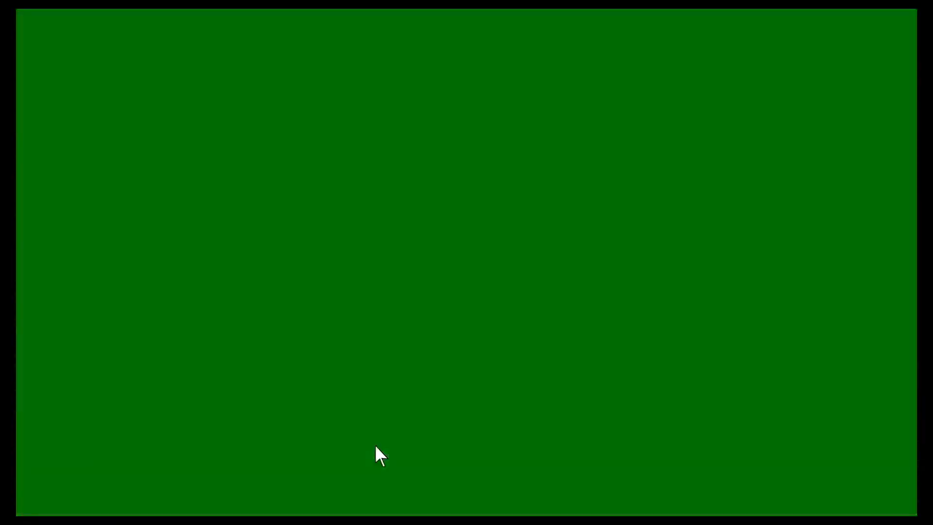
mouse_move(375, 364)
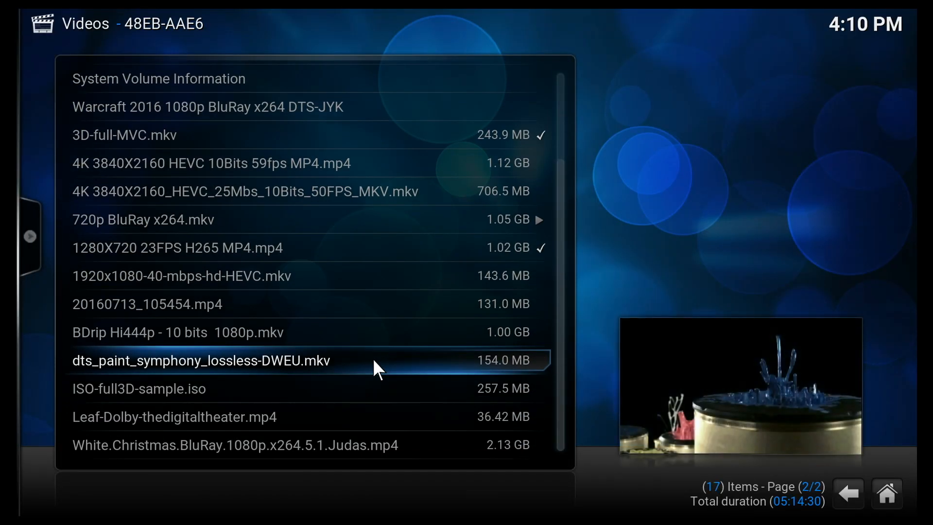
Step: Open ISO-full3D-sample.iso and choose an entry in Select playback item
left_click(201, 360)
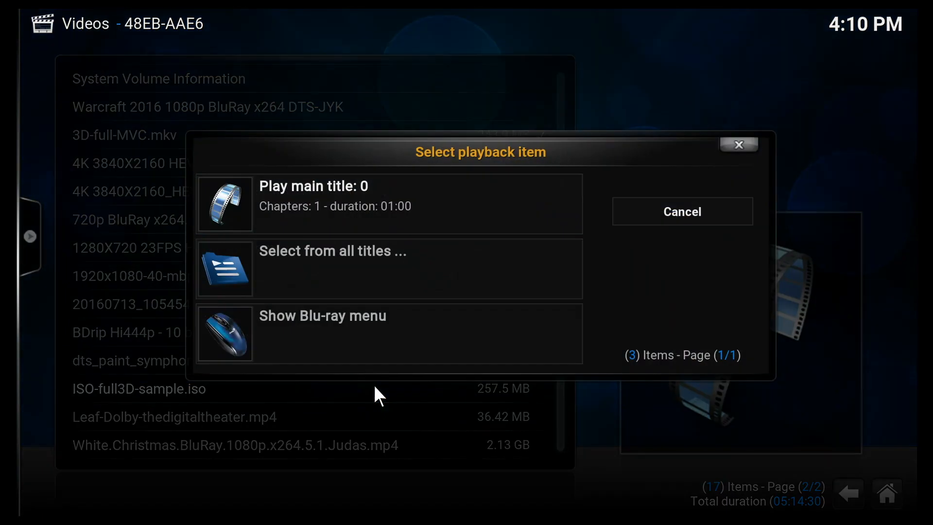
left_click(313, 196)
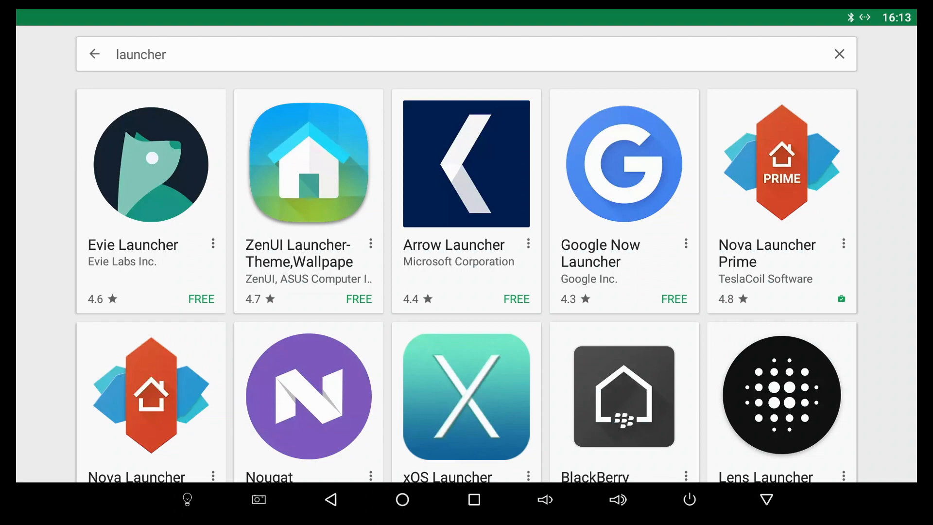
Step: Scroll through the Play Store launcher results, then go back to the home screen
scroll("down", 3)
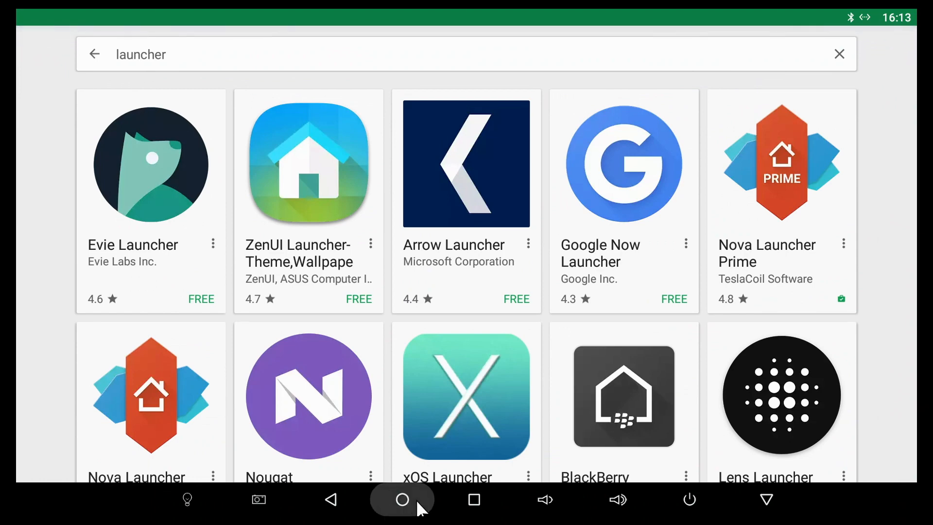
left_click(402, 499)
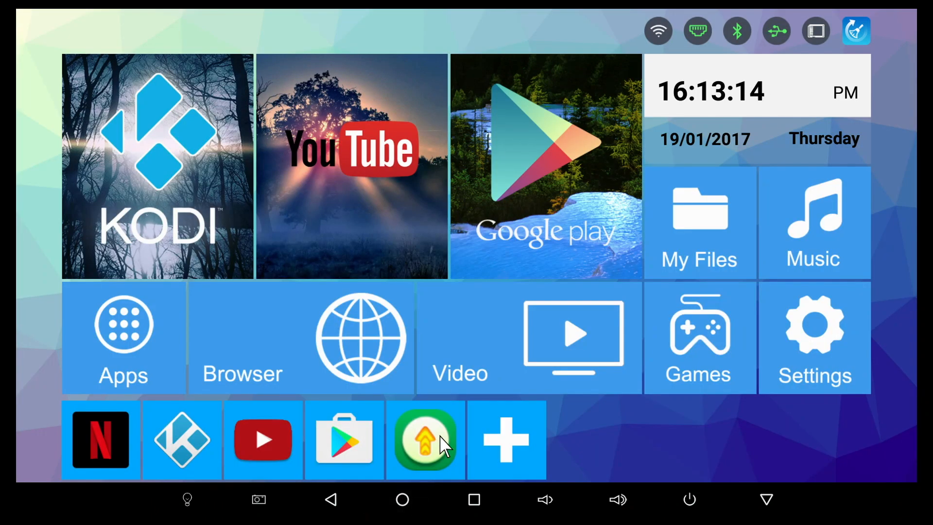